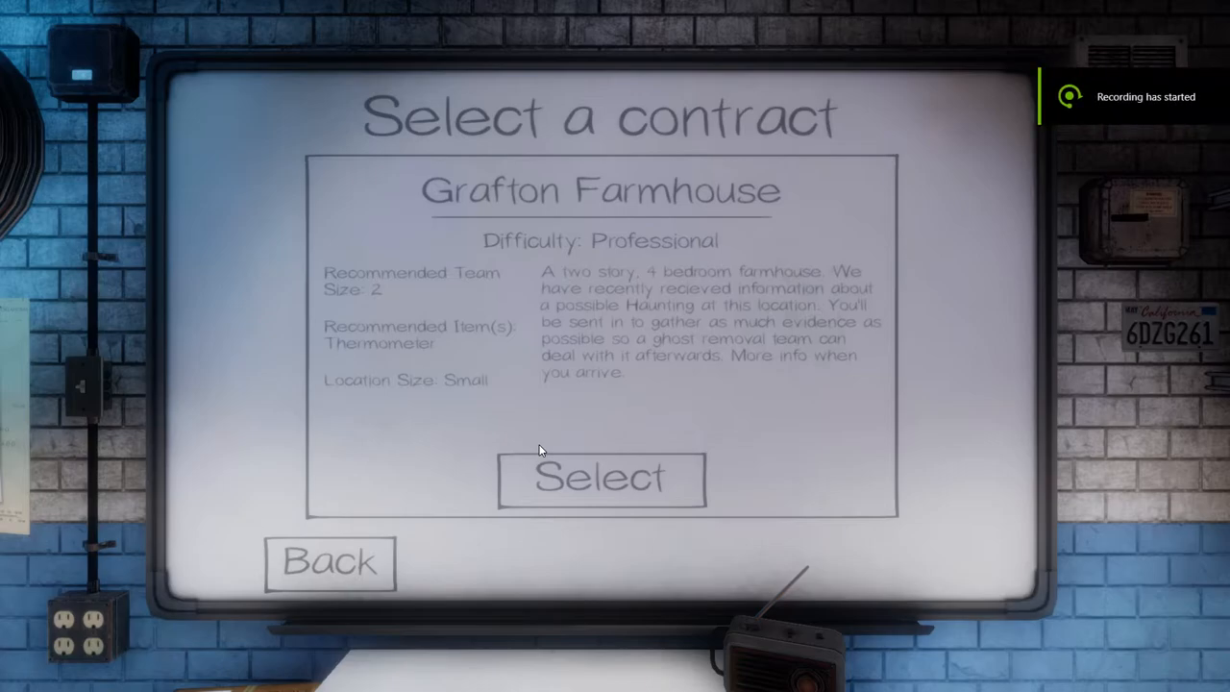
mouse_move(429, 219)
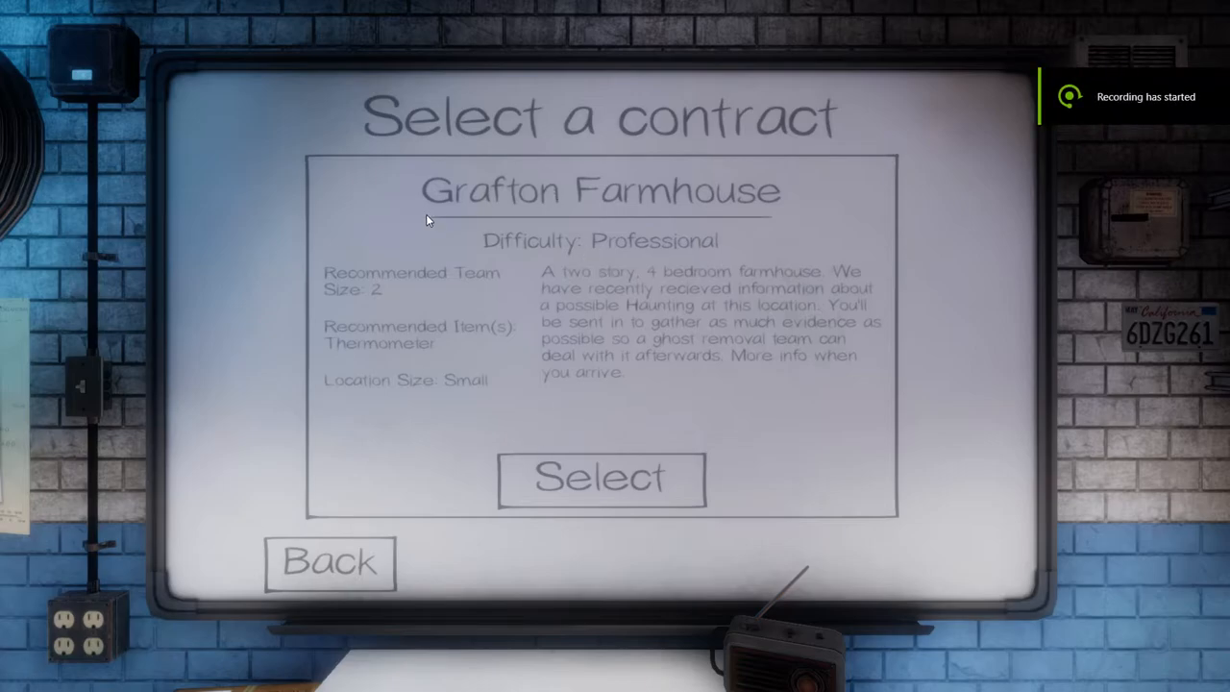
mouse_move(600, 235)
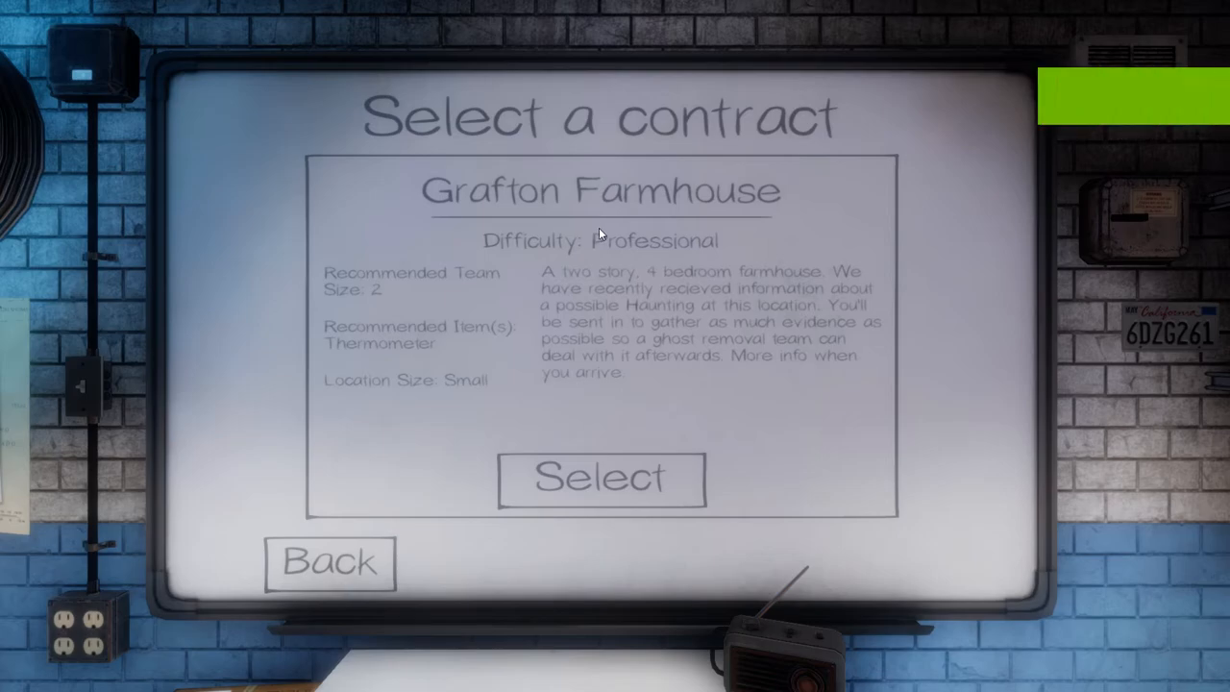
mouse_move(561, 220)
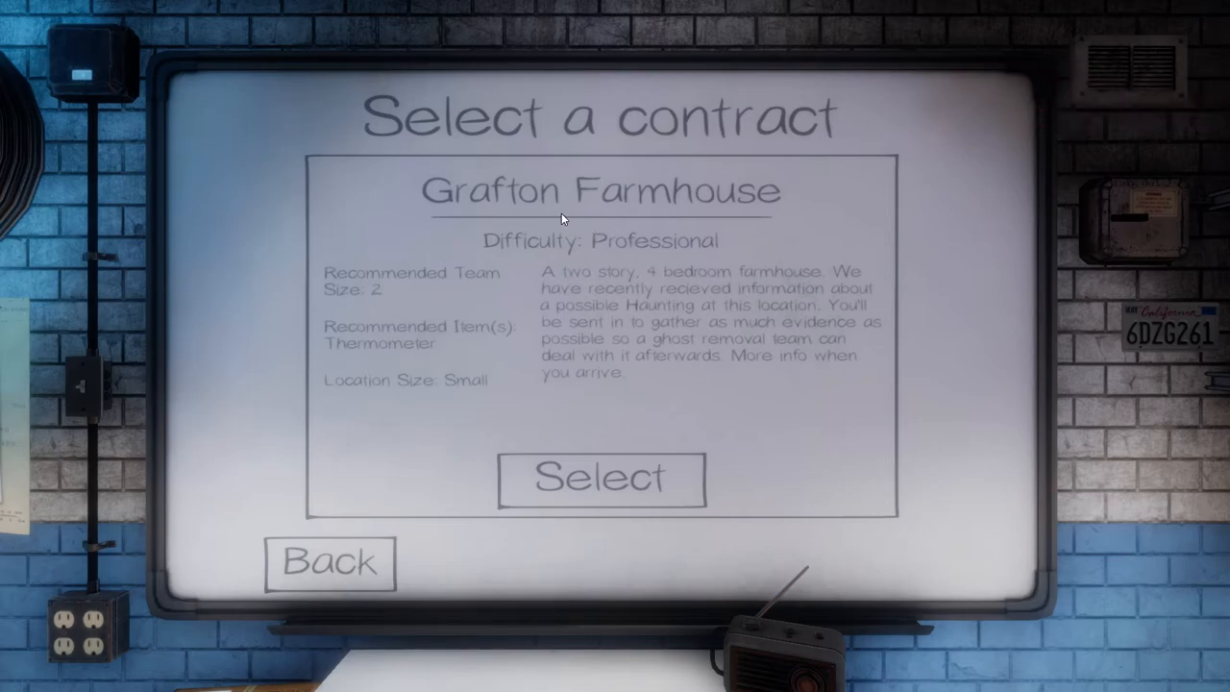
mouse_move(625, 202)
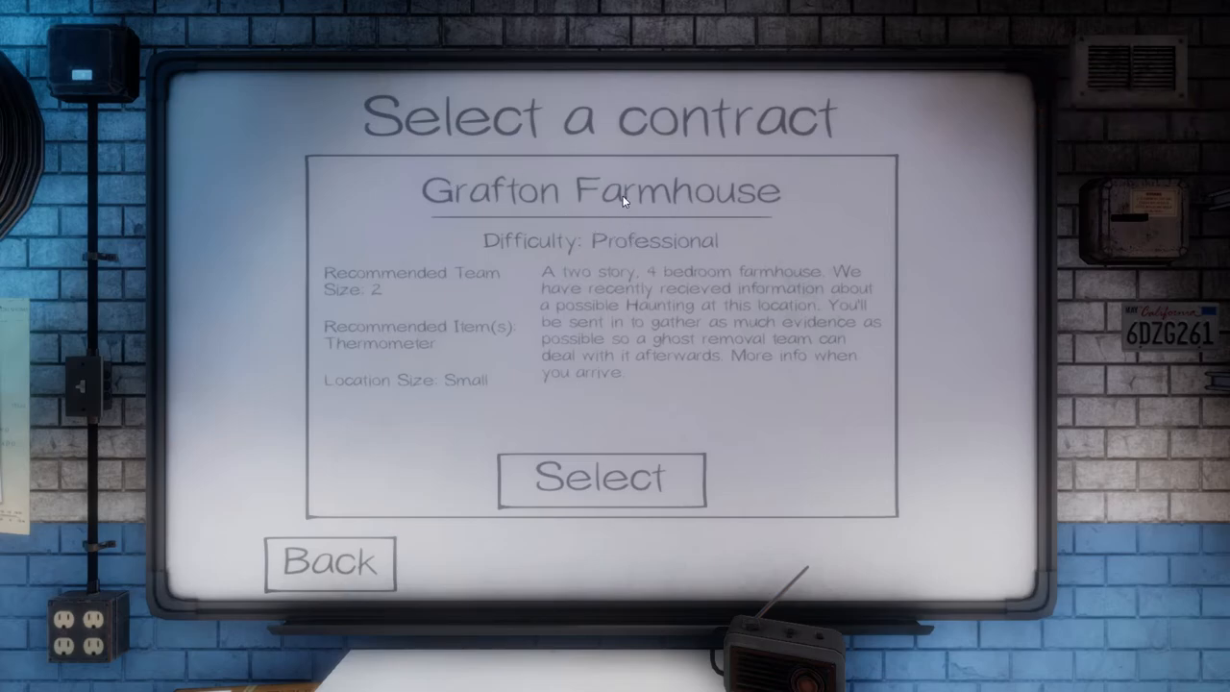
mouse_move(734, 296)
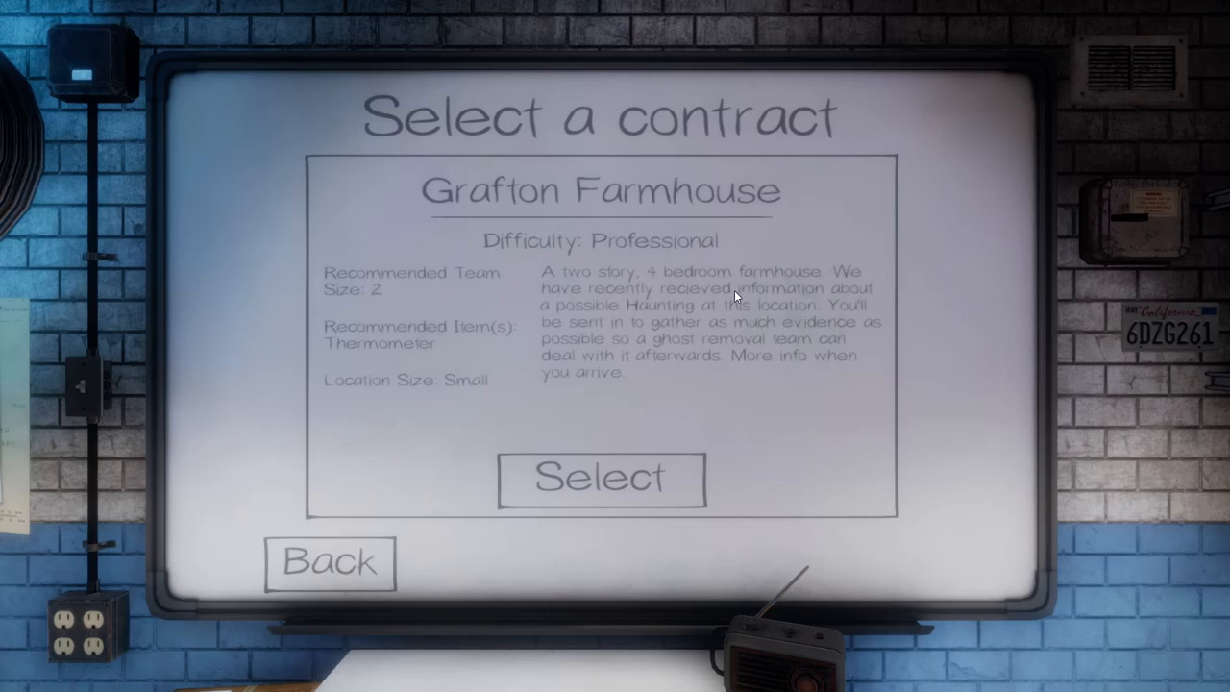
mouse_move(742, 342)
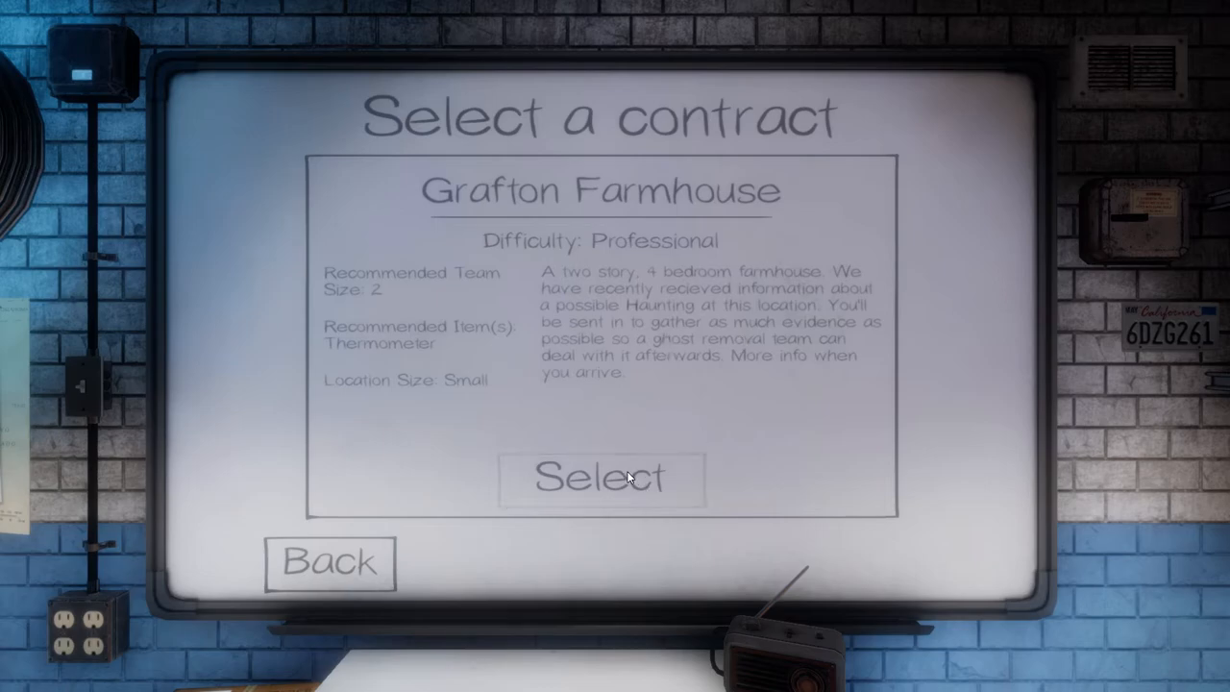
- Take the Grafton Farmhouse contract and cut down thermometers, motion sensors, tripods and salt
left_click(599, 479)
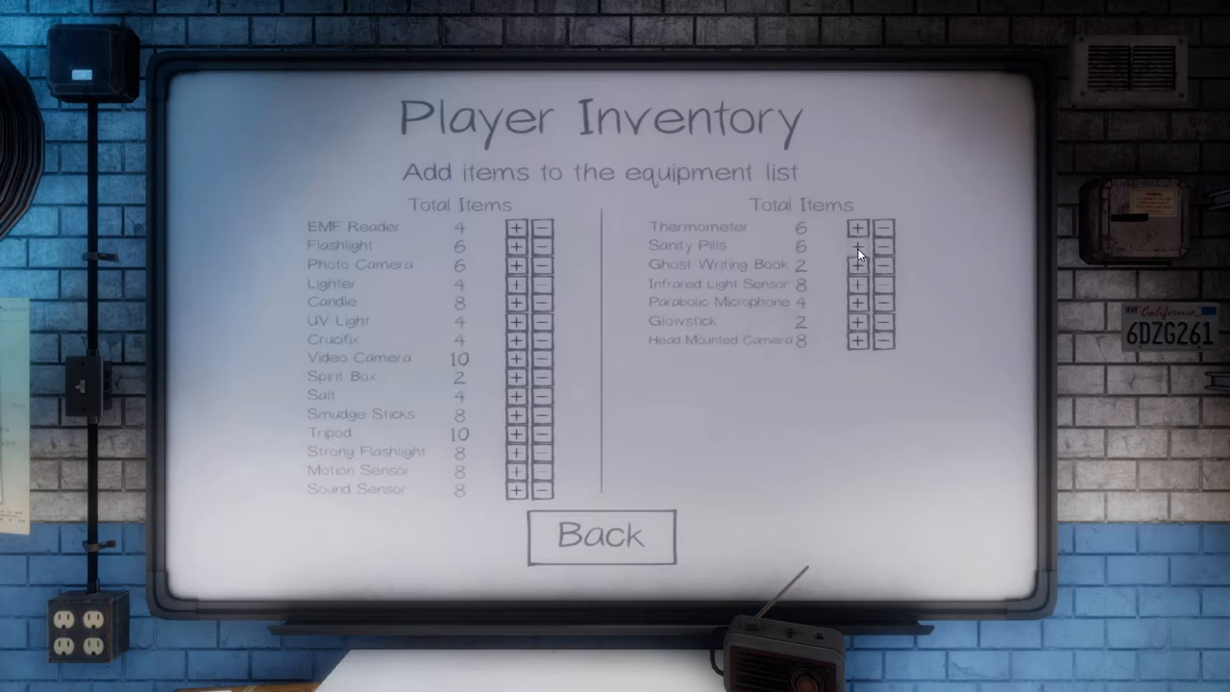
left_click(884, 246)
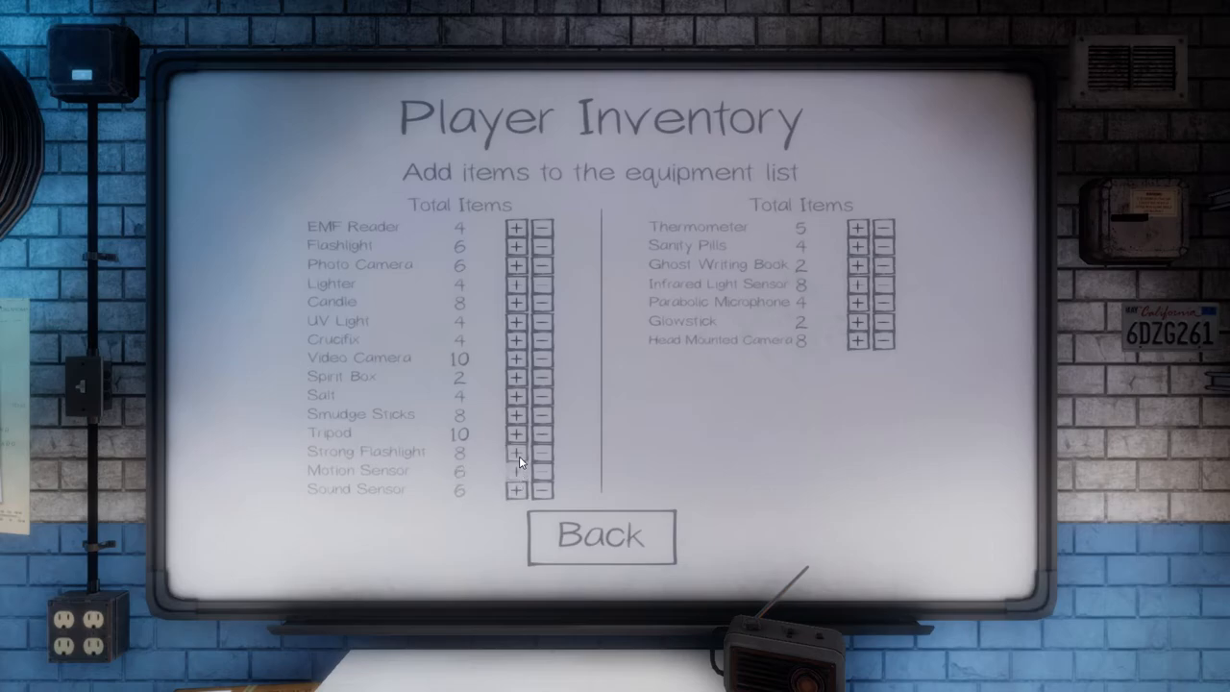
left_click(515, 451)
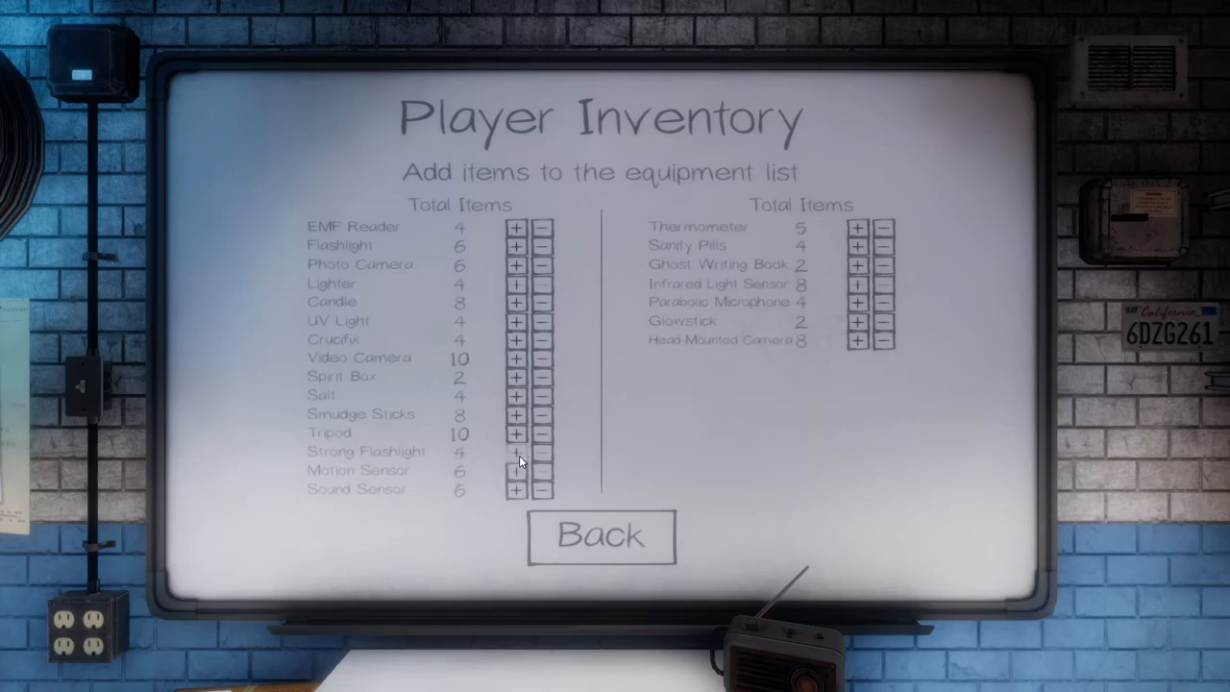
left_click(540, 433)
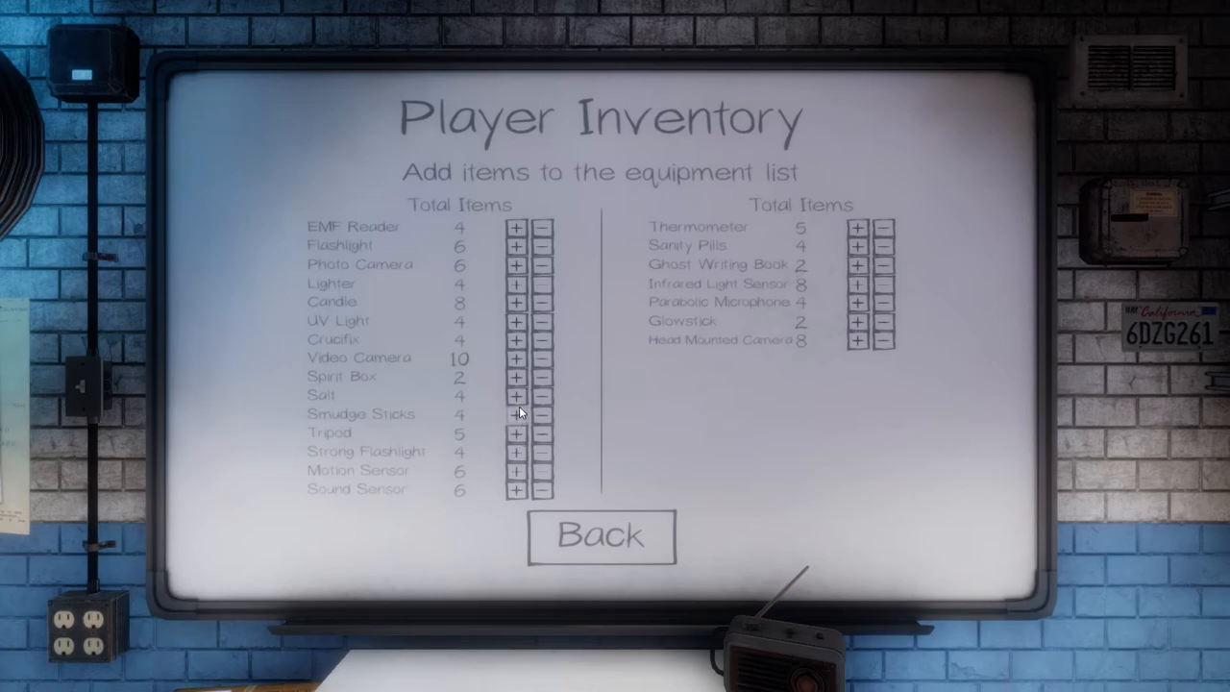
left_click(542, 396)
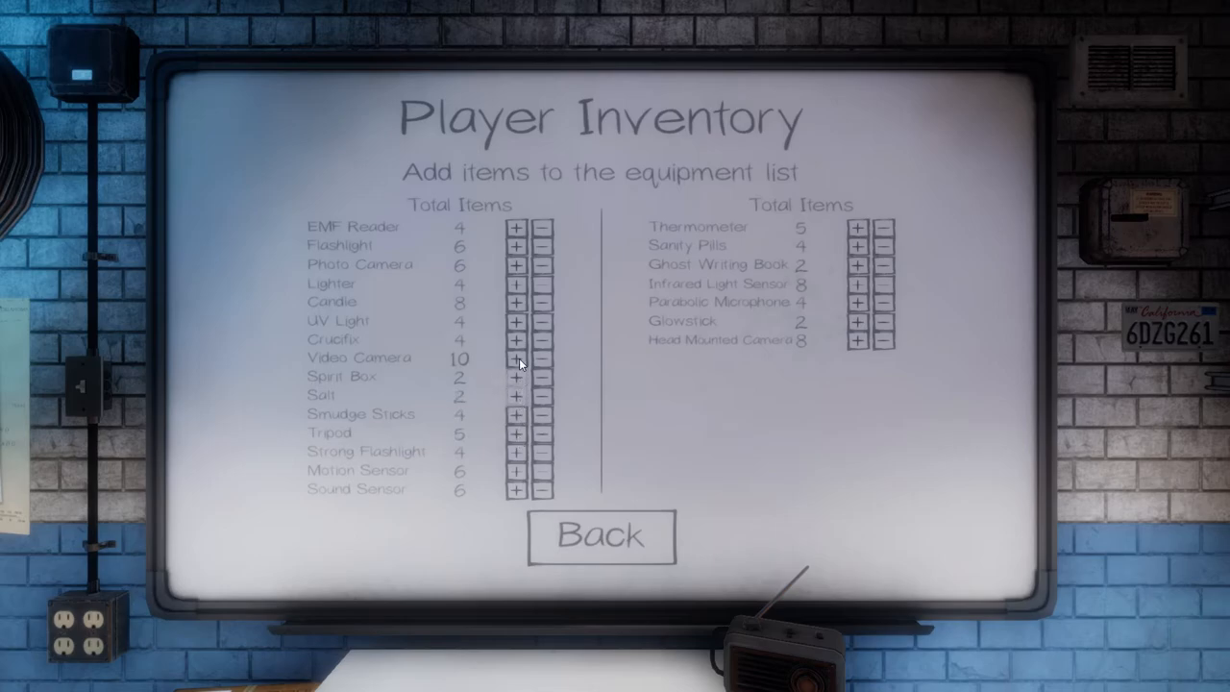
- Lower the video cameras, candles, lighters, photo cameras and flashlights brought along
left_click(546, 359)
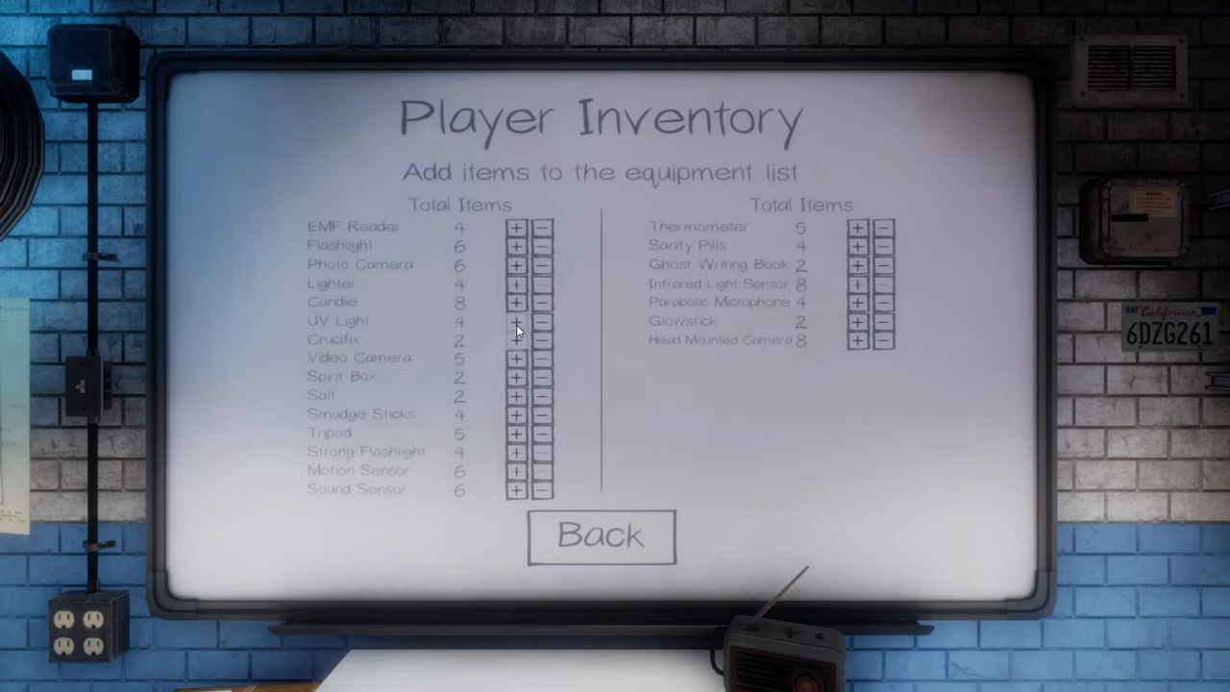
left_click(542, 323)
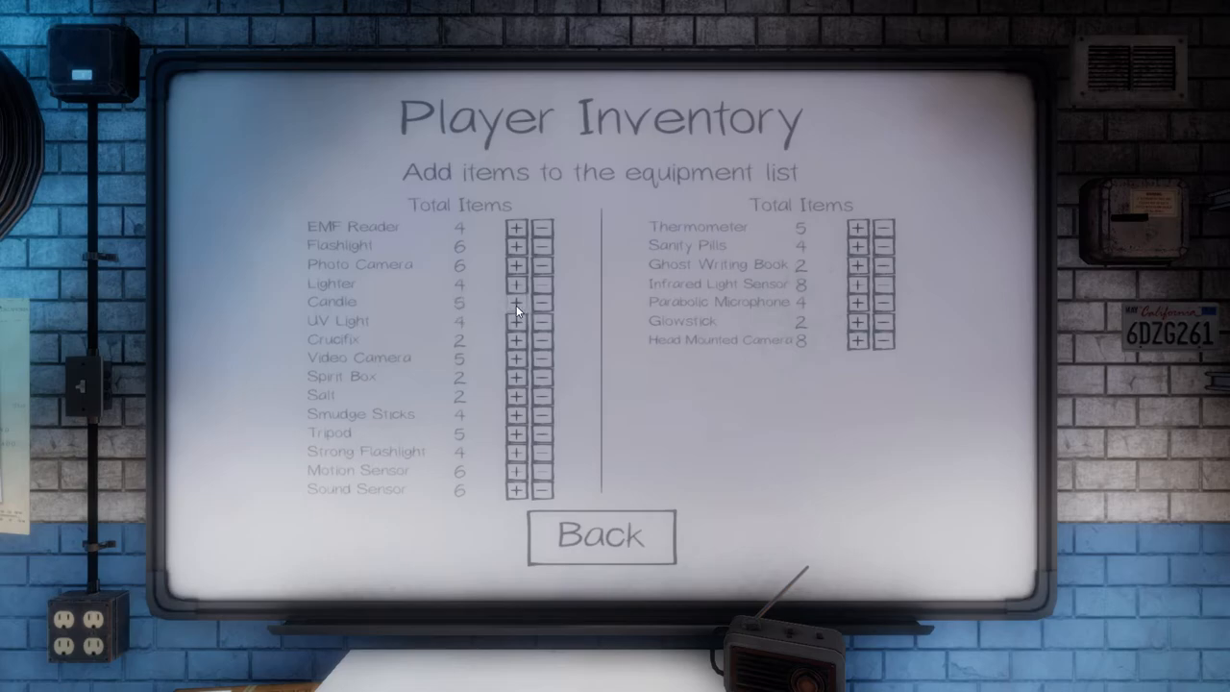
left_click(546, 285)
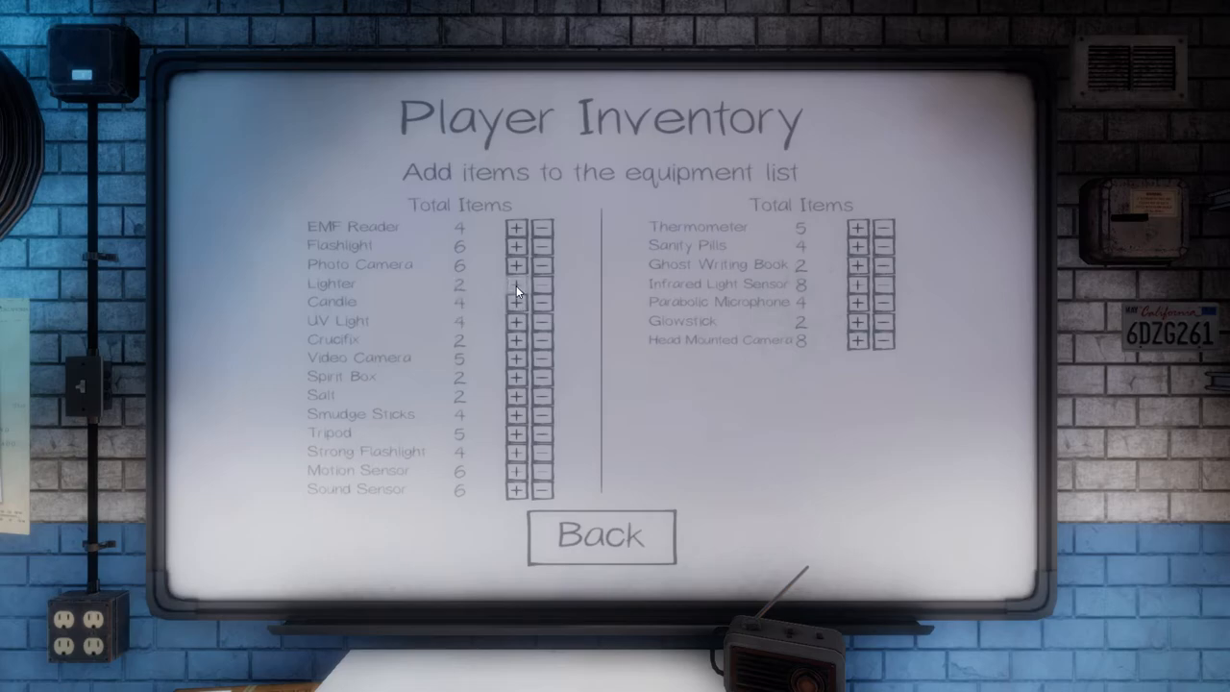
left_click(515, 265)
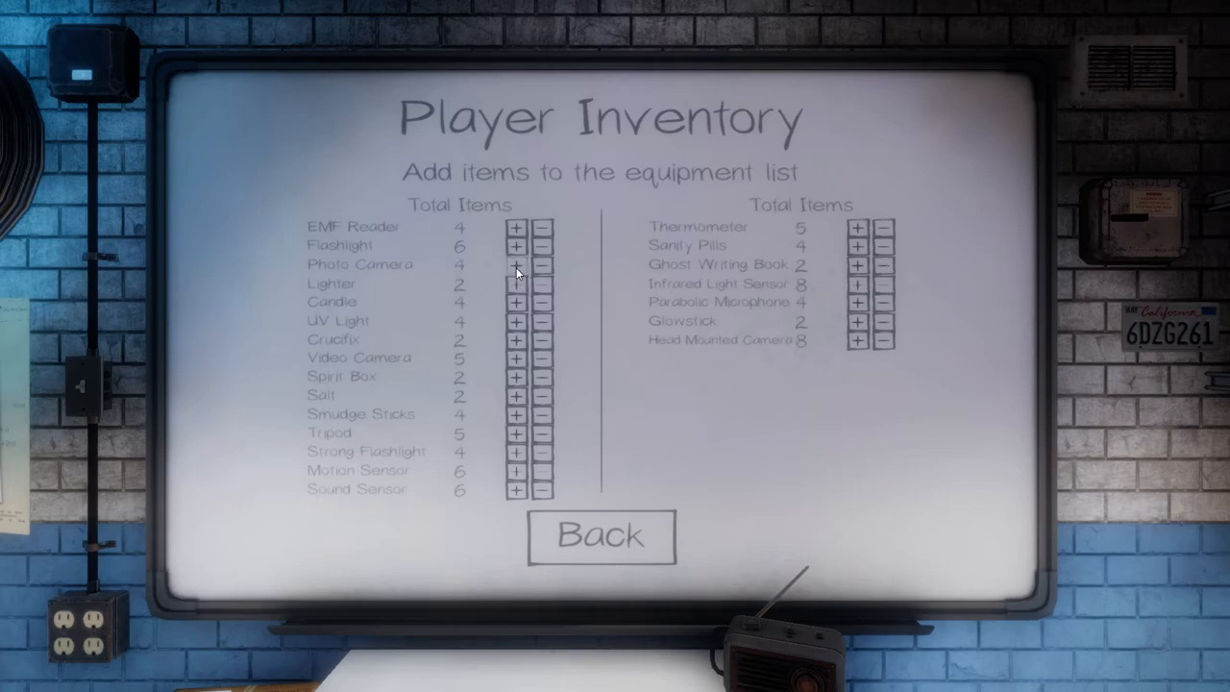
left_click(542, 246)
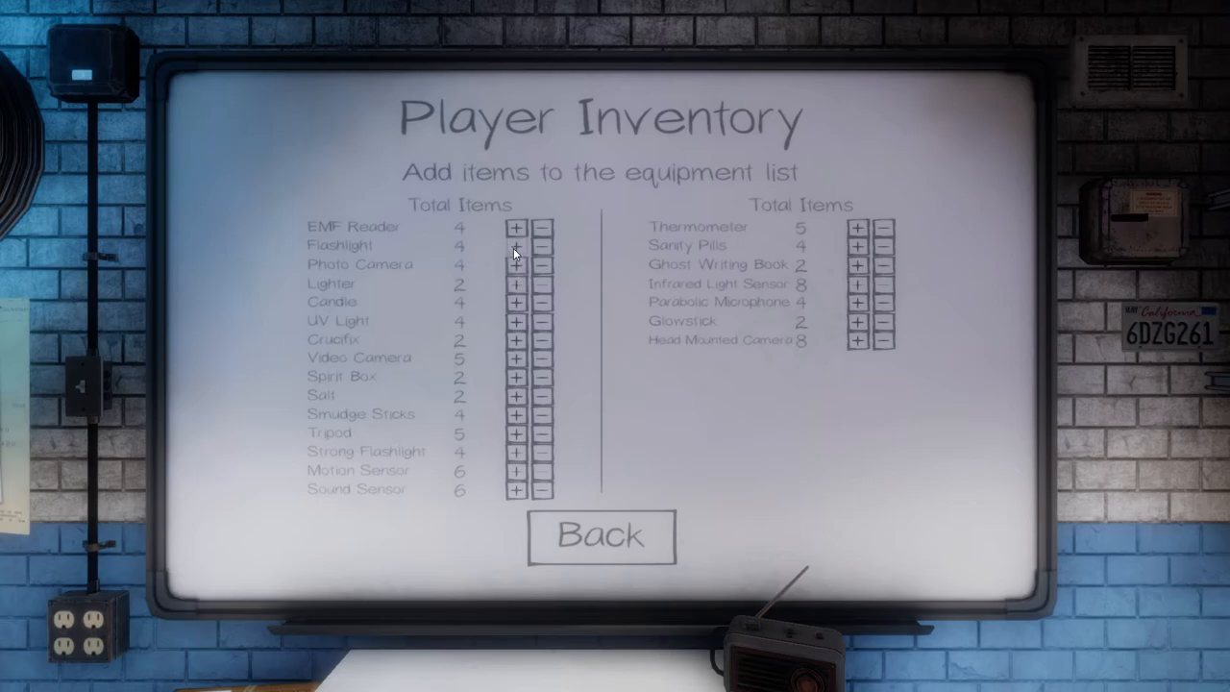
- Drop flashlights to 3 and leave the inventory board for the truck's equipment shelves
left_click(542, 246)
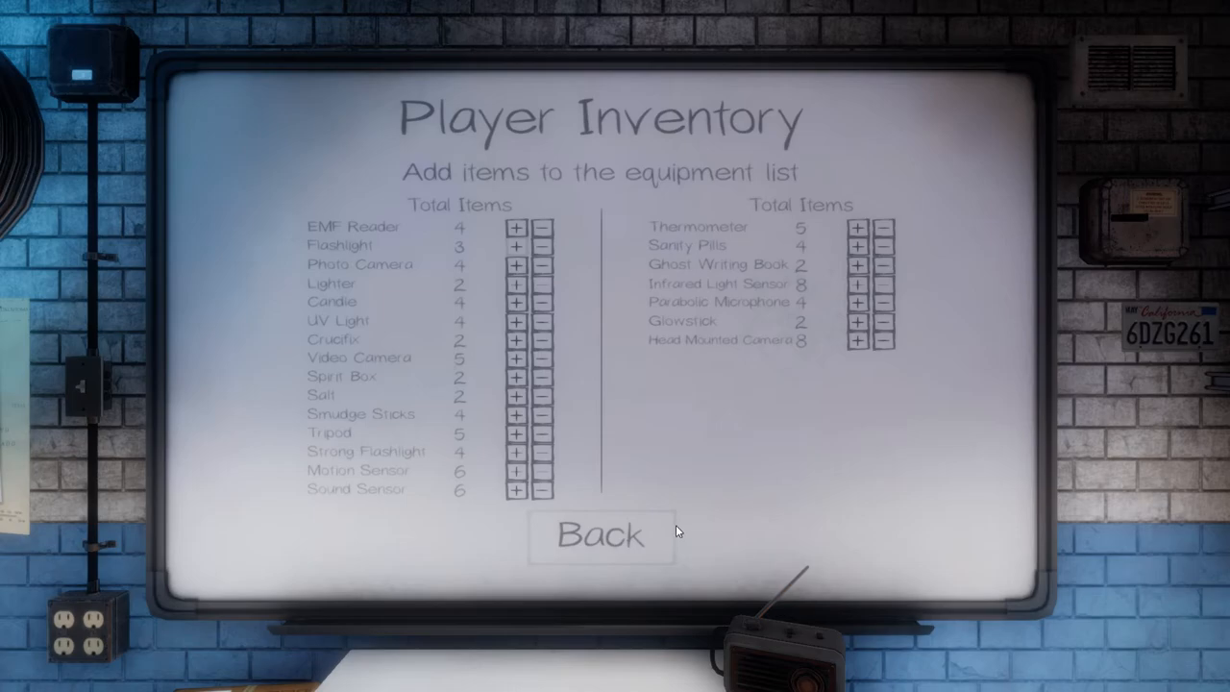
left_click(602, 534)
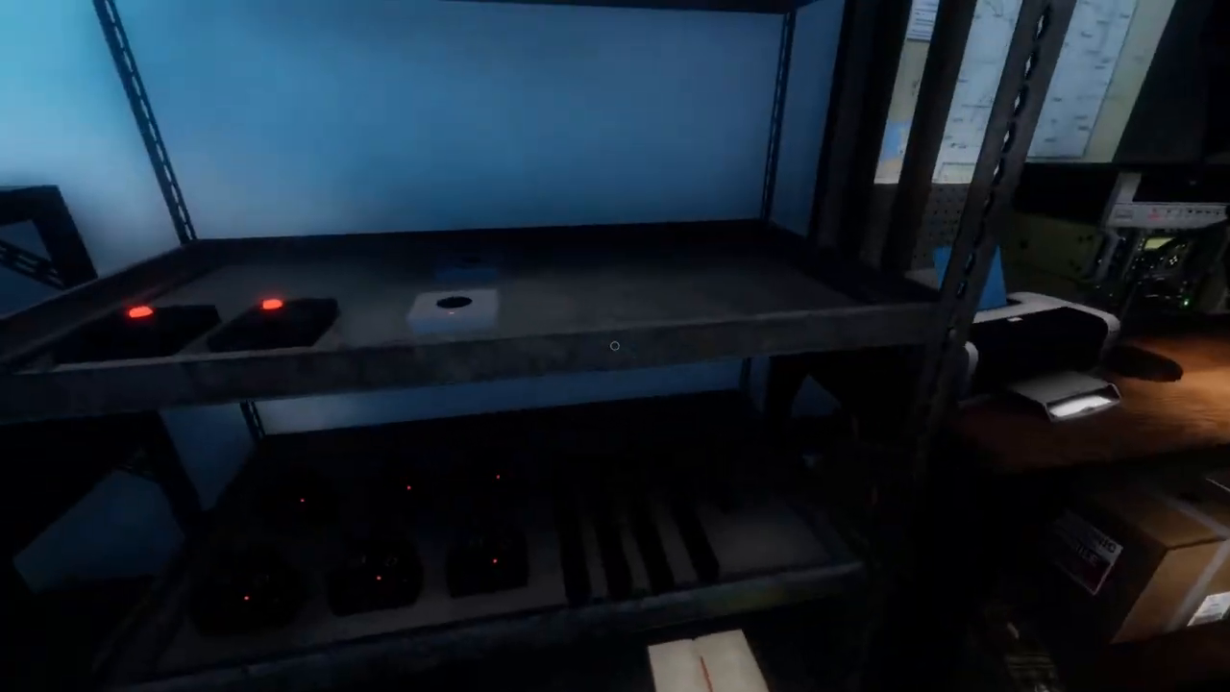
mouse_move(615, 346)
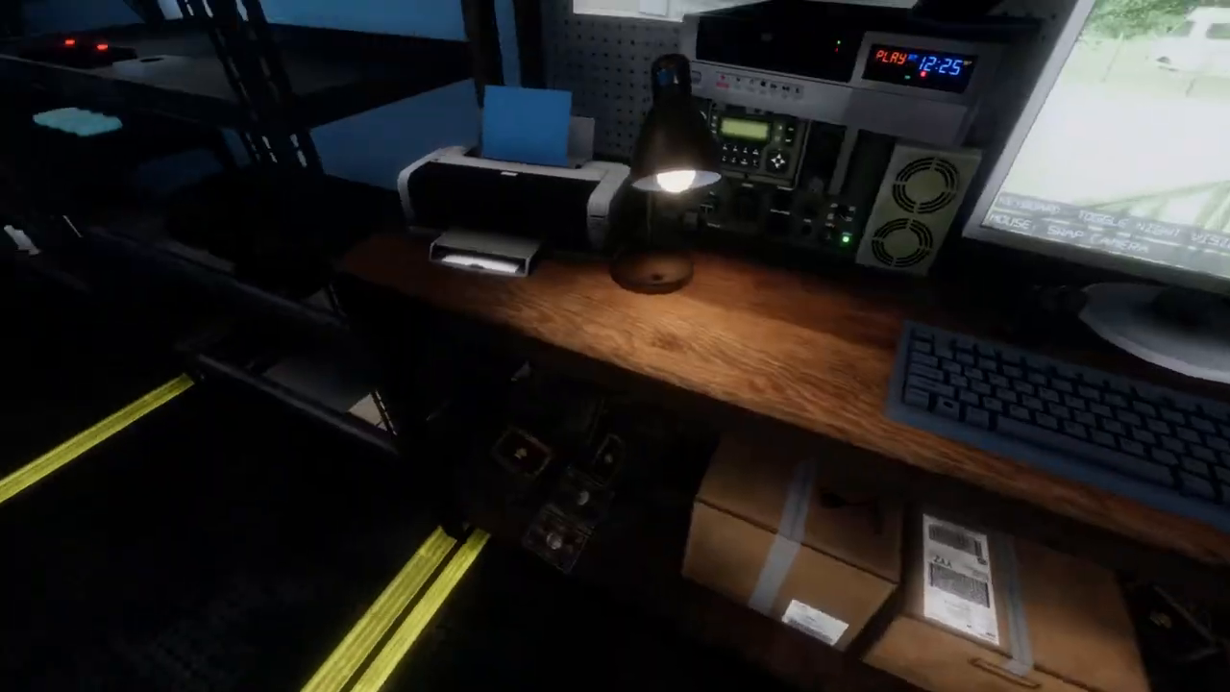
mouse_move(616, 346)
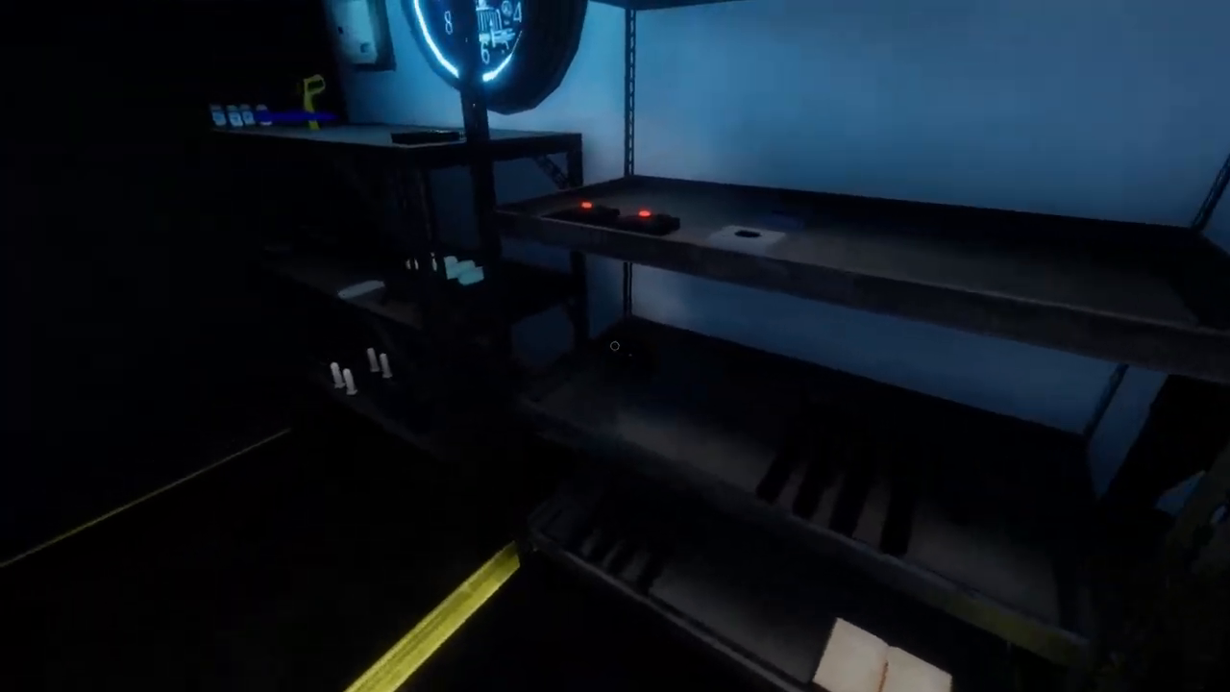
mouse_move(615, 346)
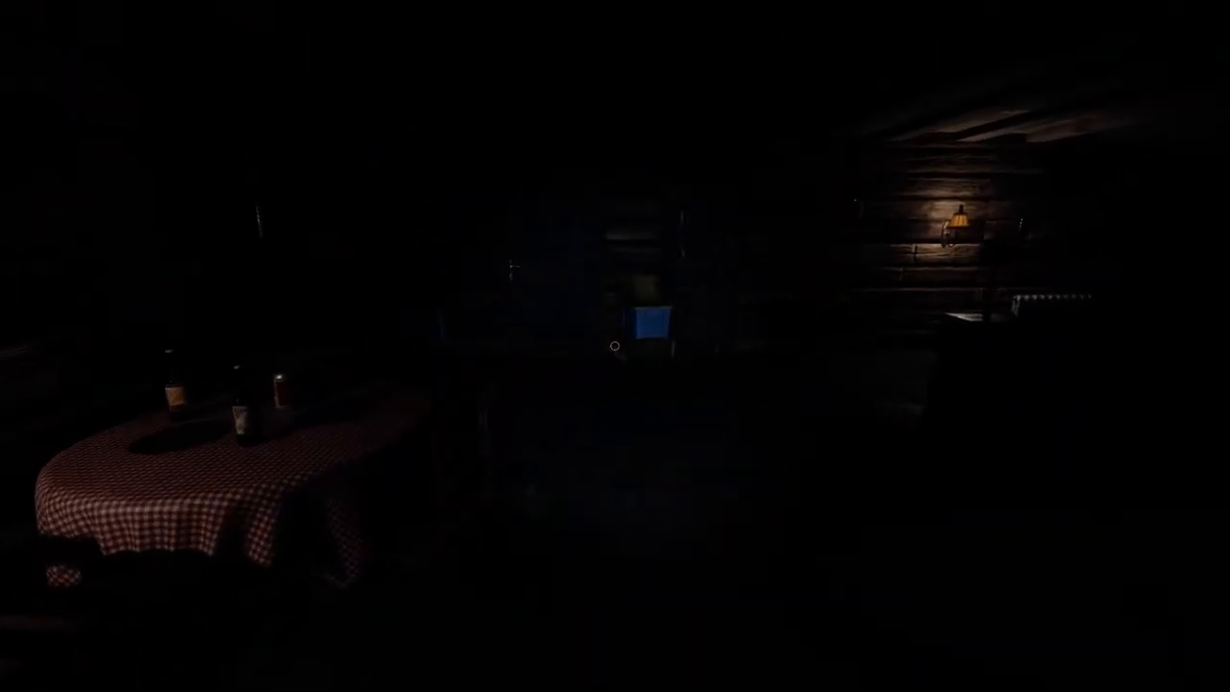
mouse_move(615, 346)
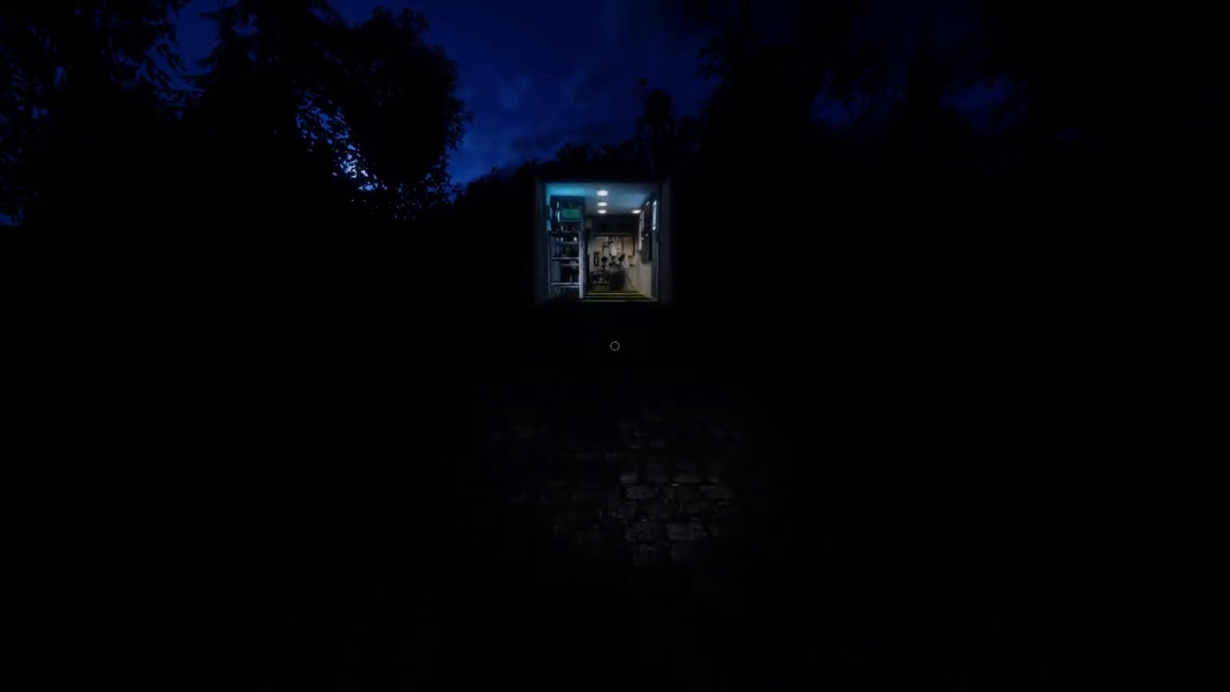
mouse_move(615, 346)
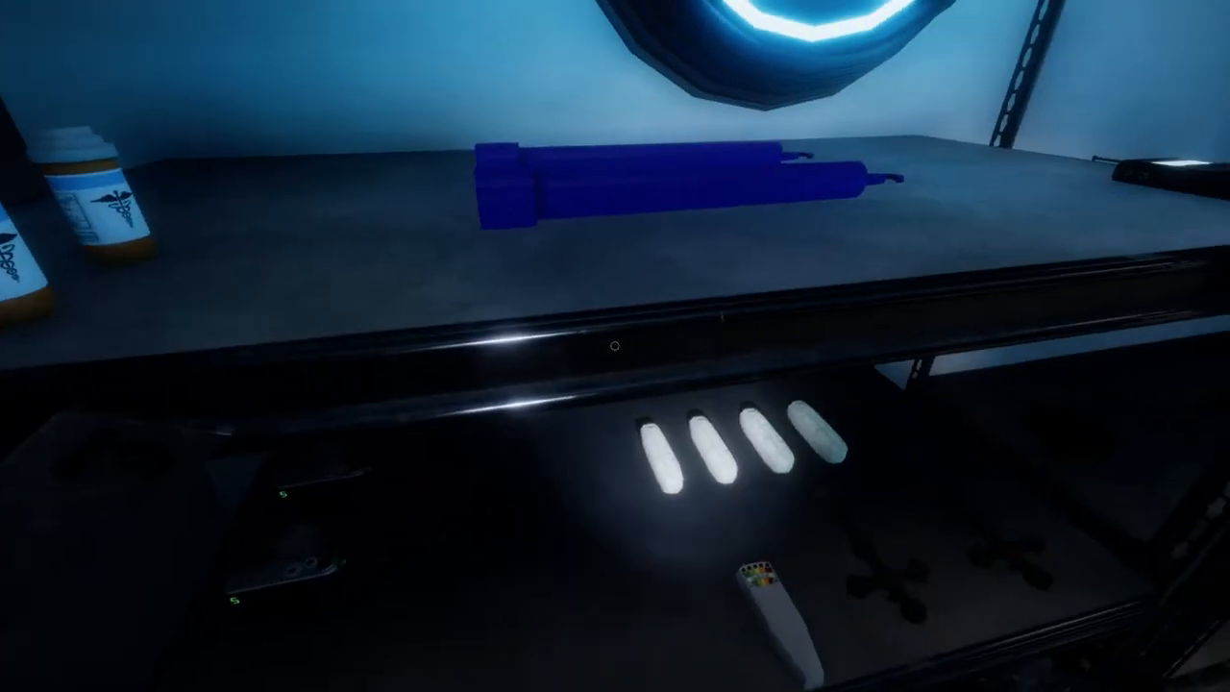
mouse_move(615, 347)
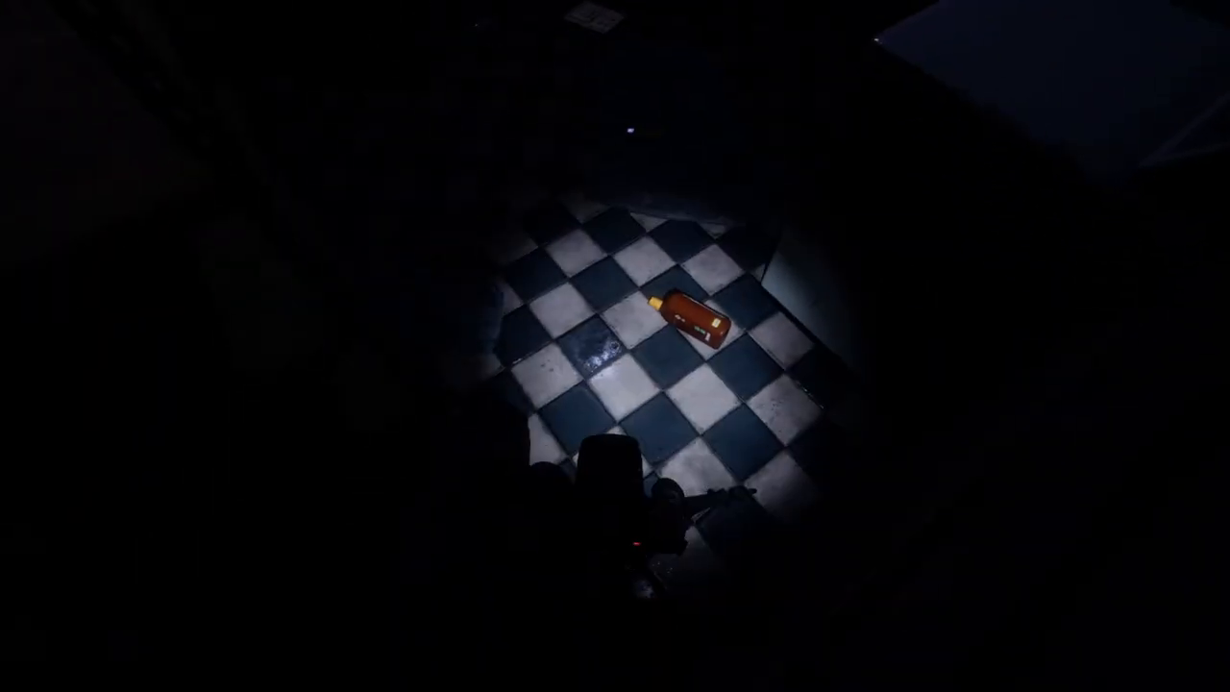
mouse_move(615, 346)
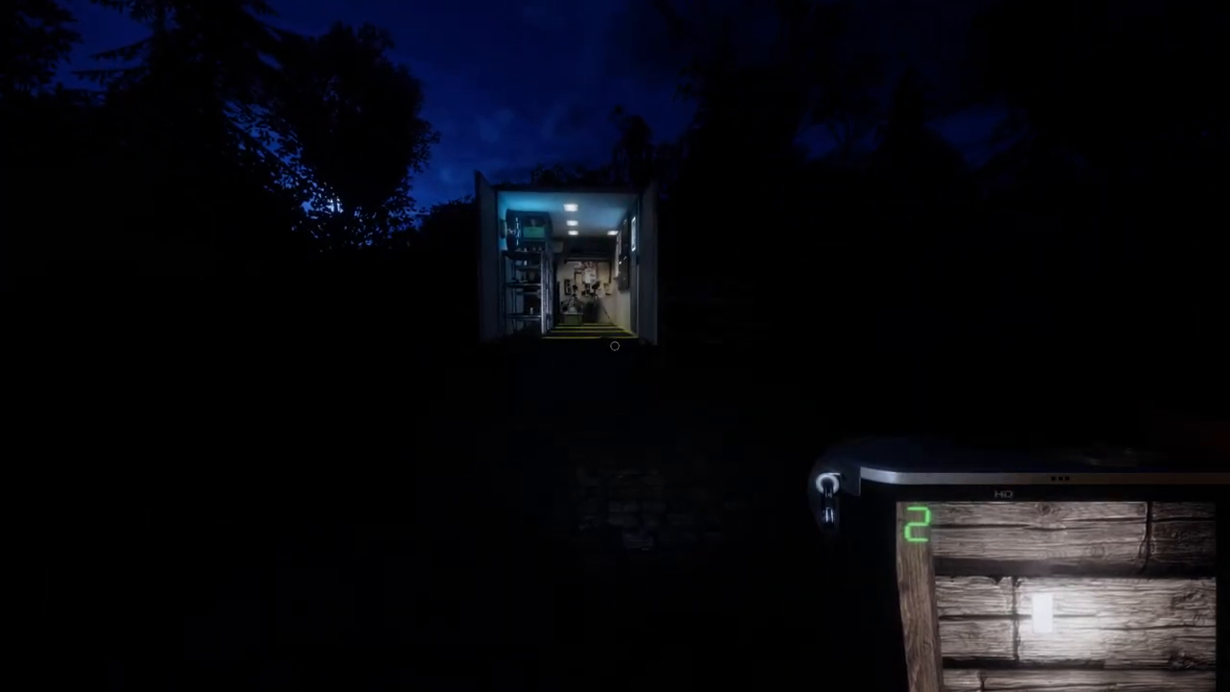
mouse_move(615, 346)
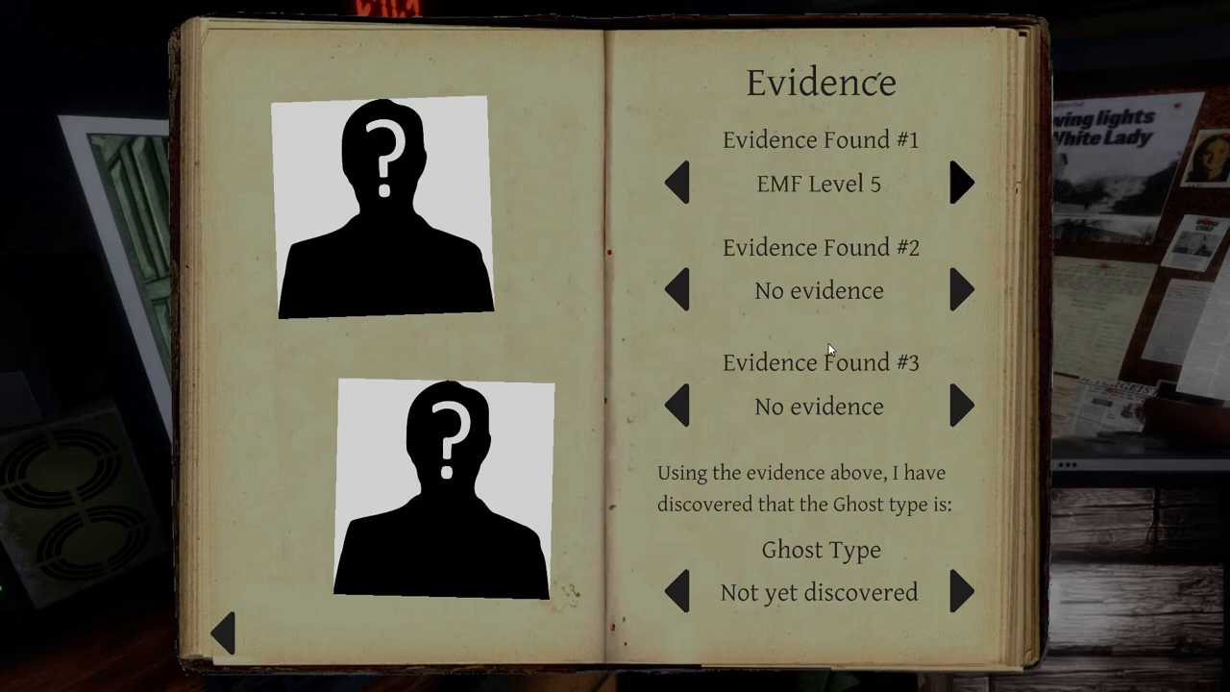
- Flip the journal past the evidence guide to the Revenant and Shade entries
left_click(959, 288)
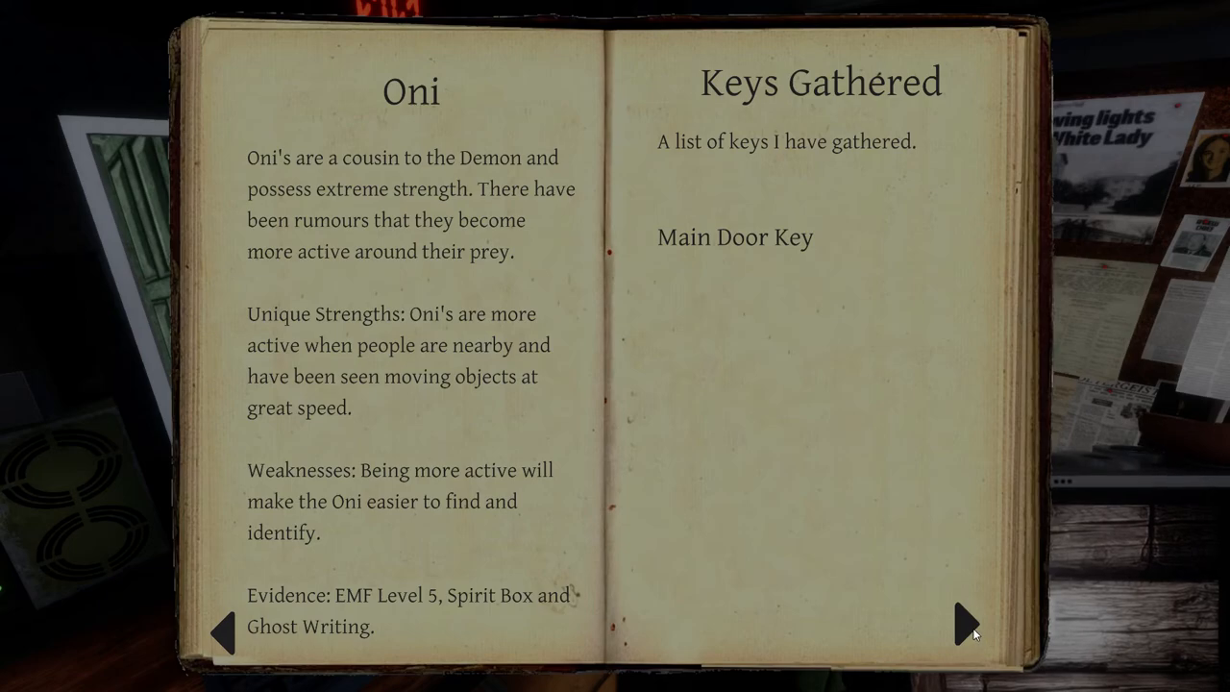
left_click(969, 623)
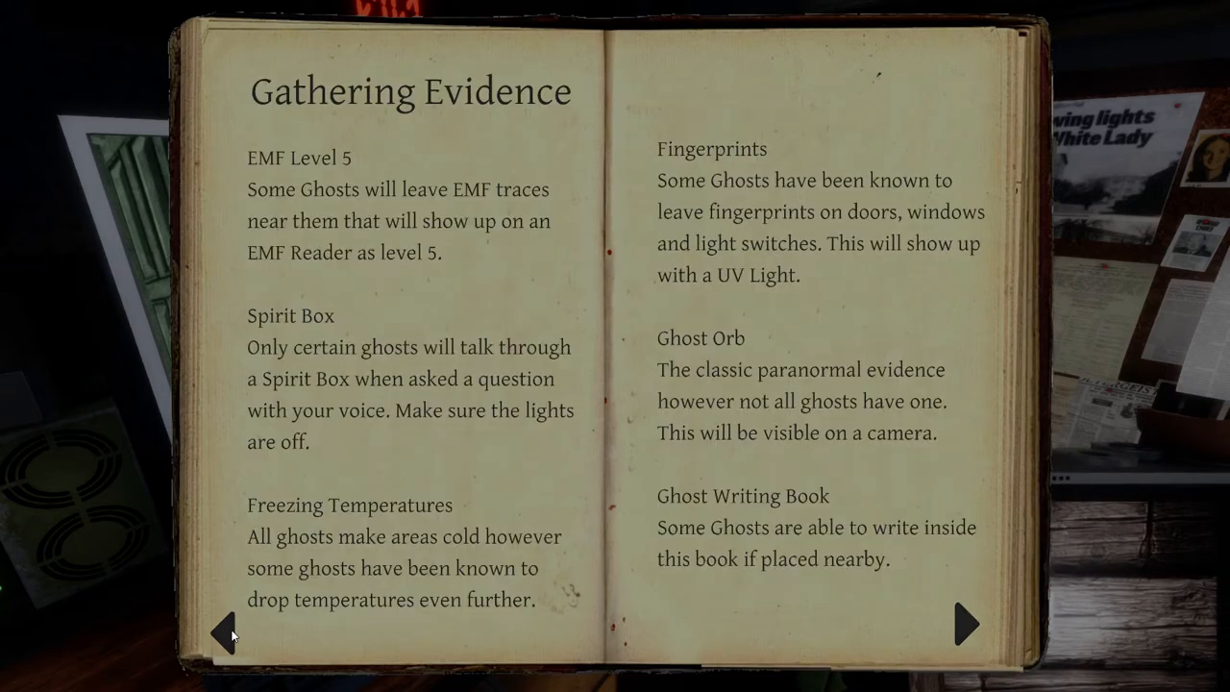
left_click(967, 625)
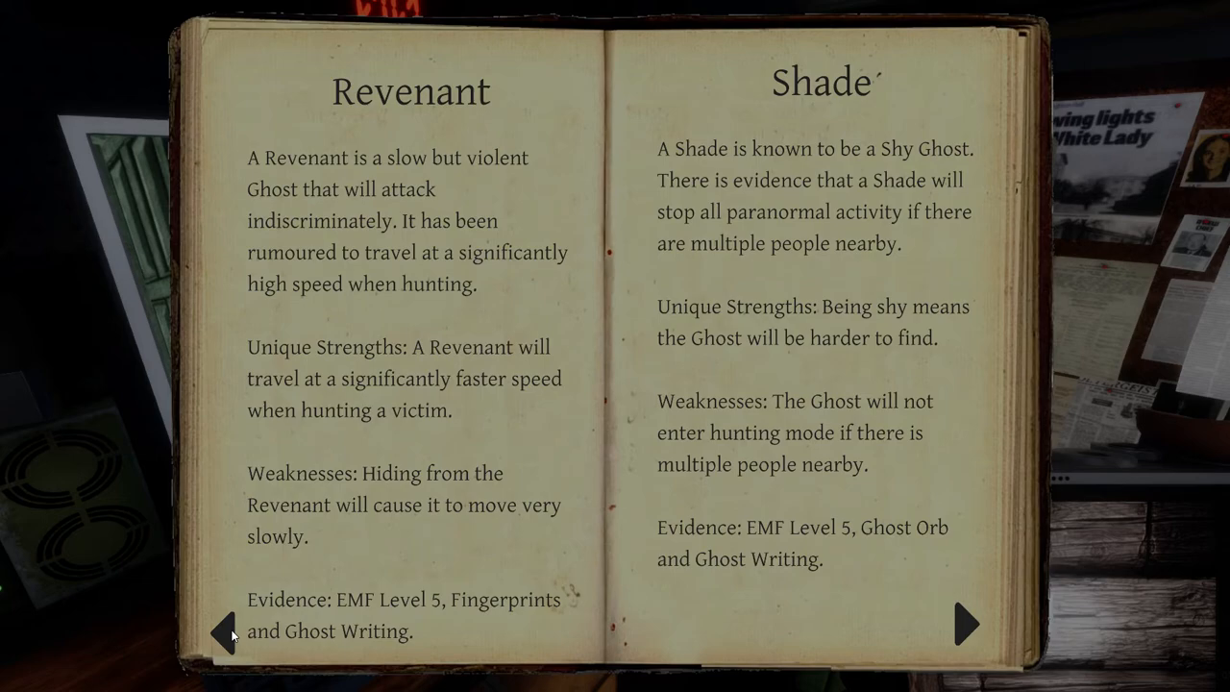
mouse_move(377, 190)
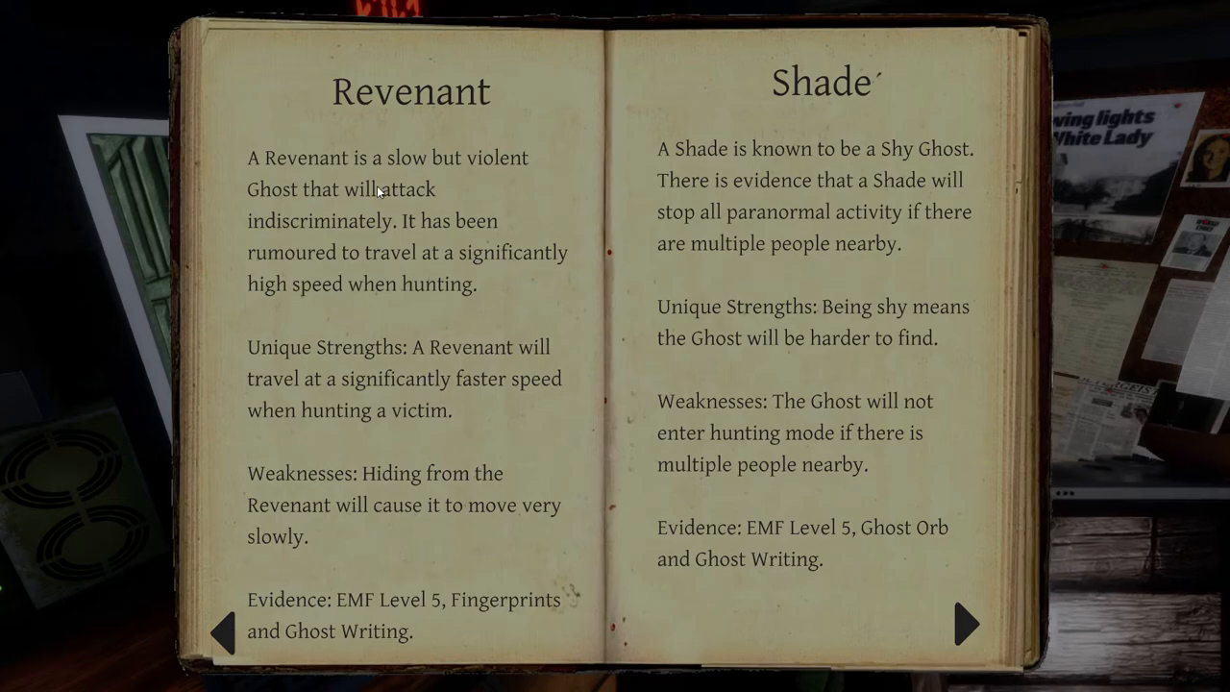
mouse_move(485, 309)
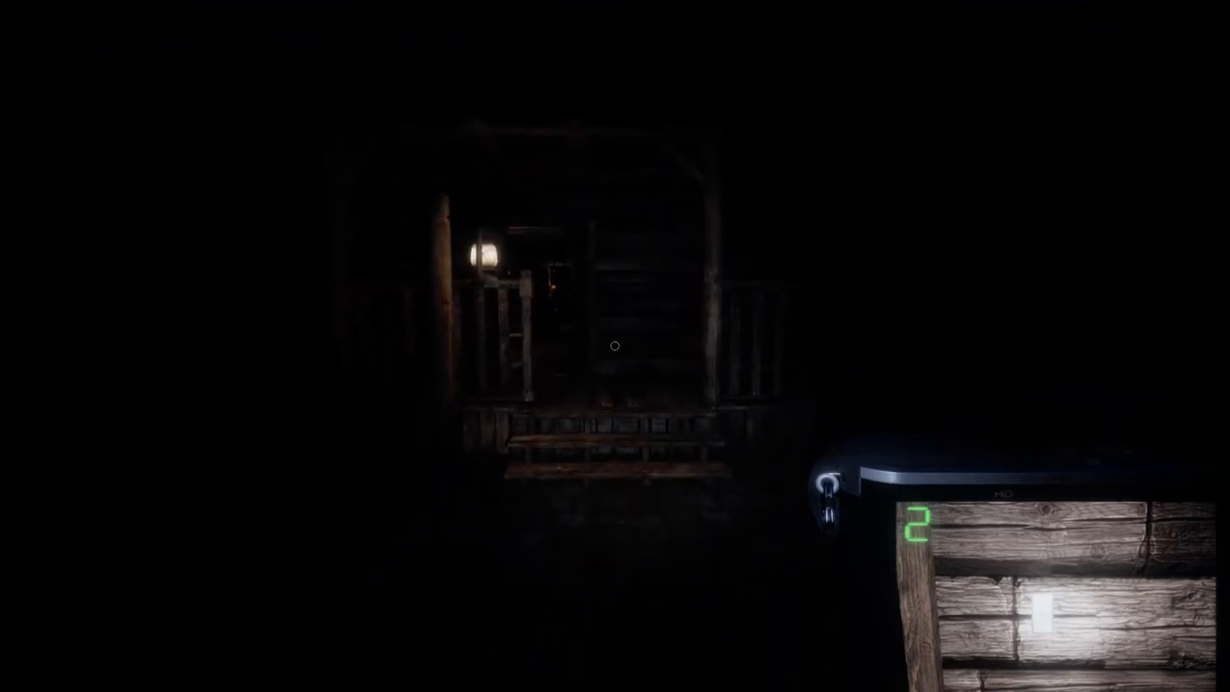
mouse_move(615, 346)
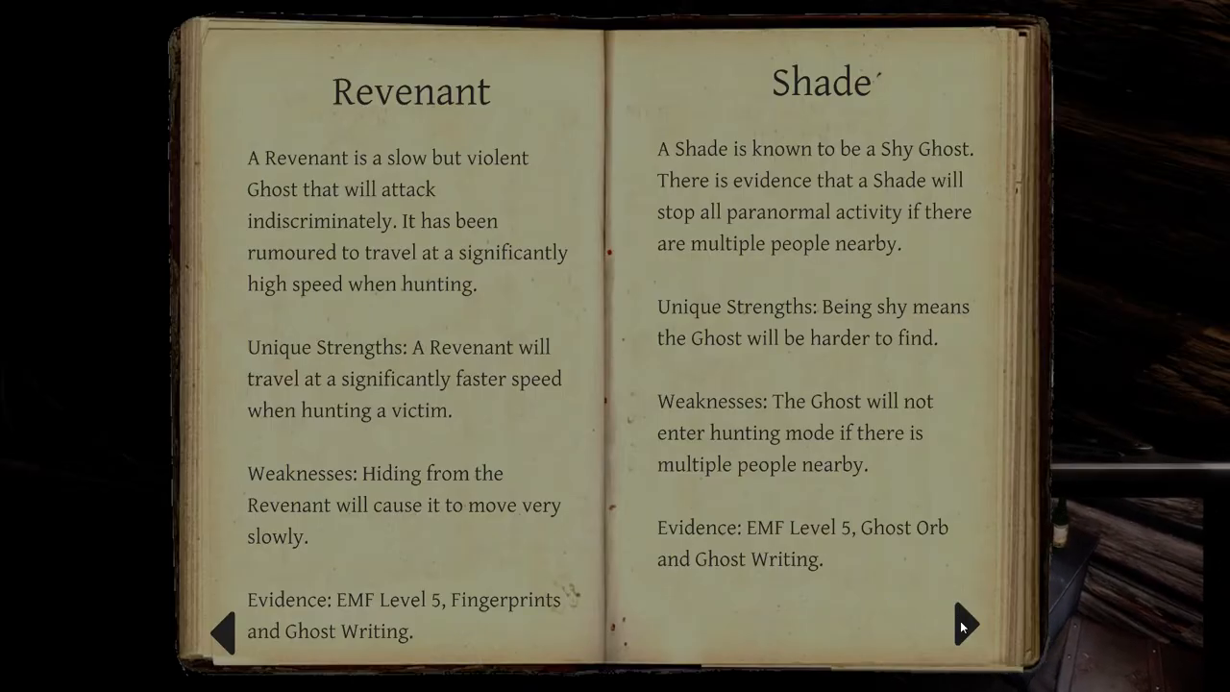
left_click(965, 626)
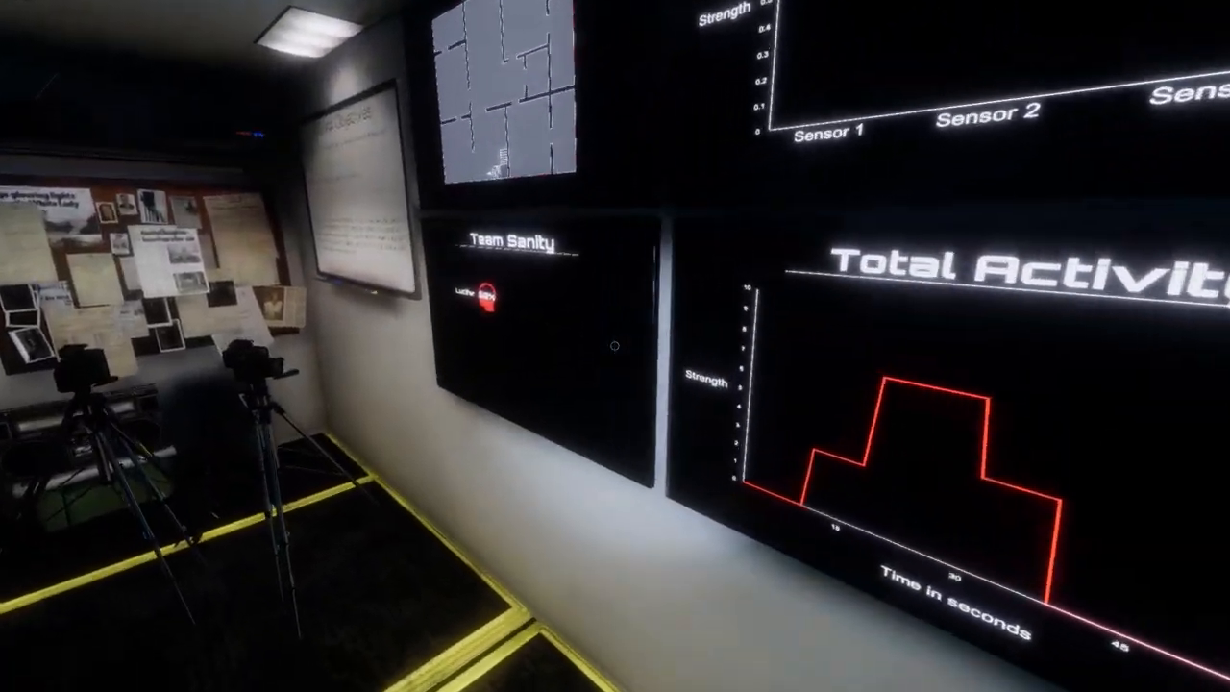
mouse_move(615, 346)
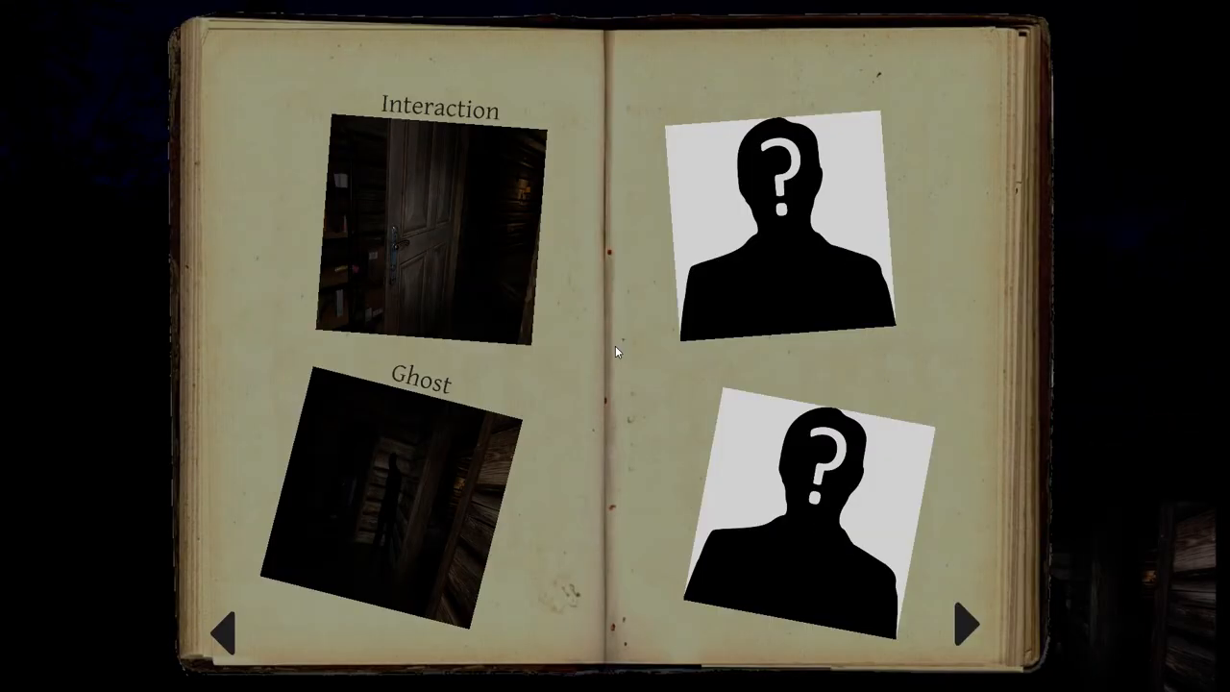
- Turn the journal to the Photos pages with the Bone and Fingerprints pictures
left_click(969, 623)
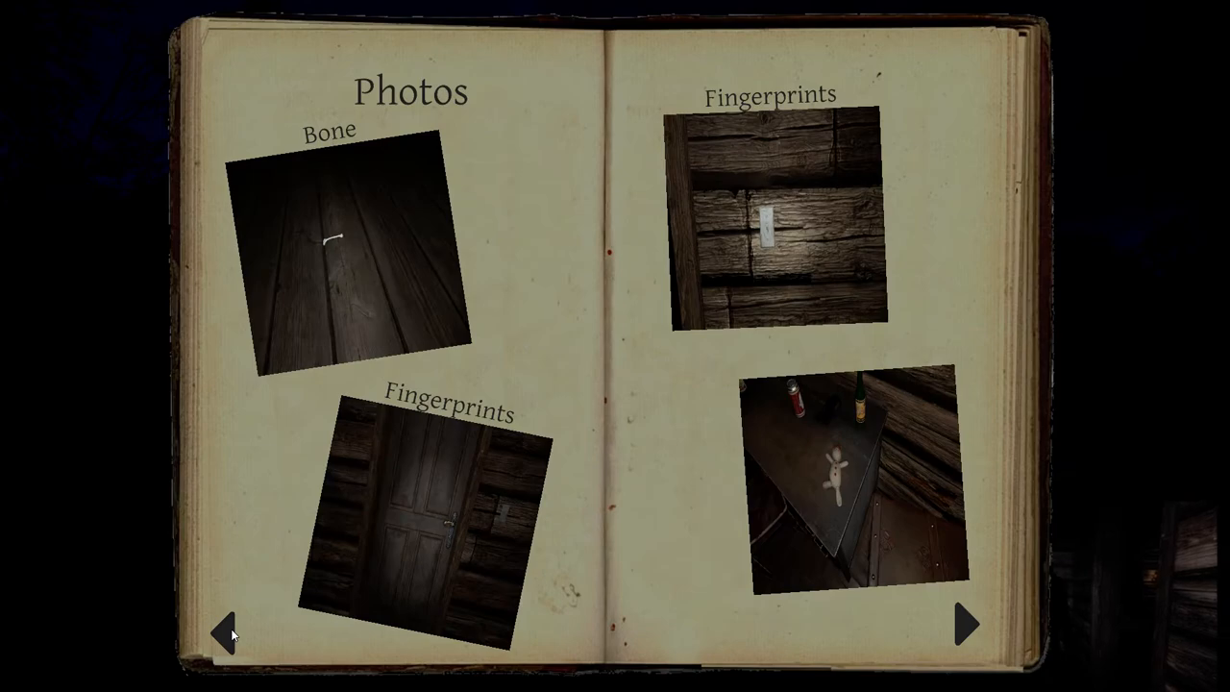
mouse_move(615, 459)
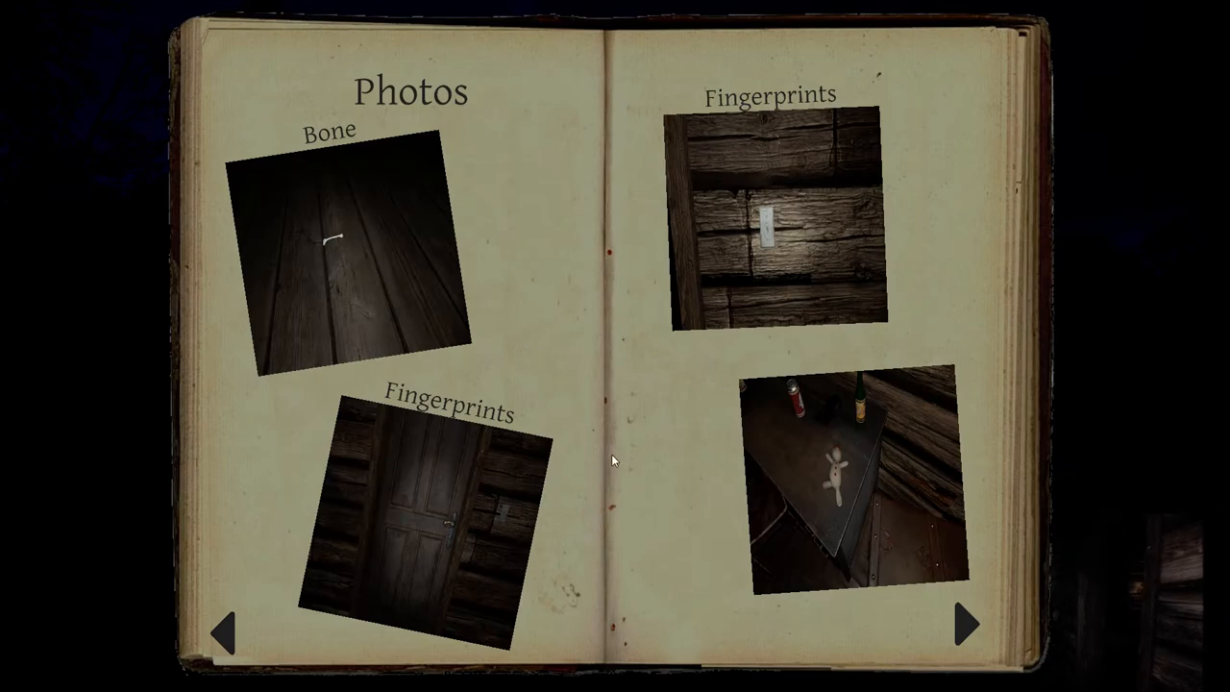
mouse_move(779, 204)
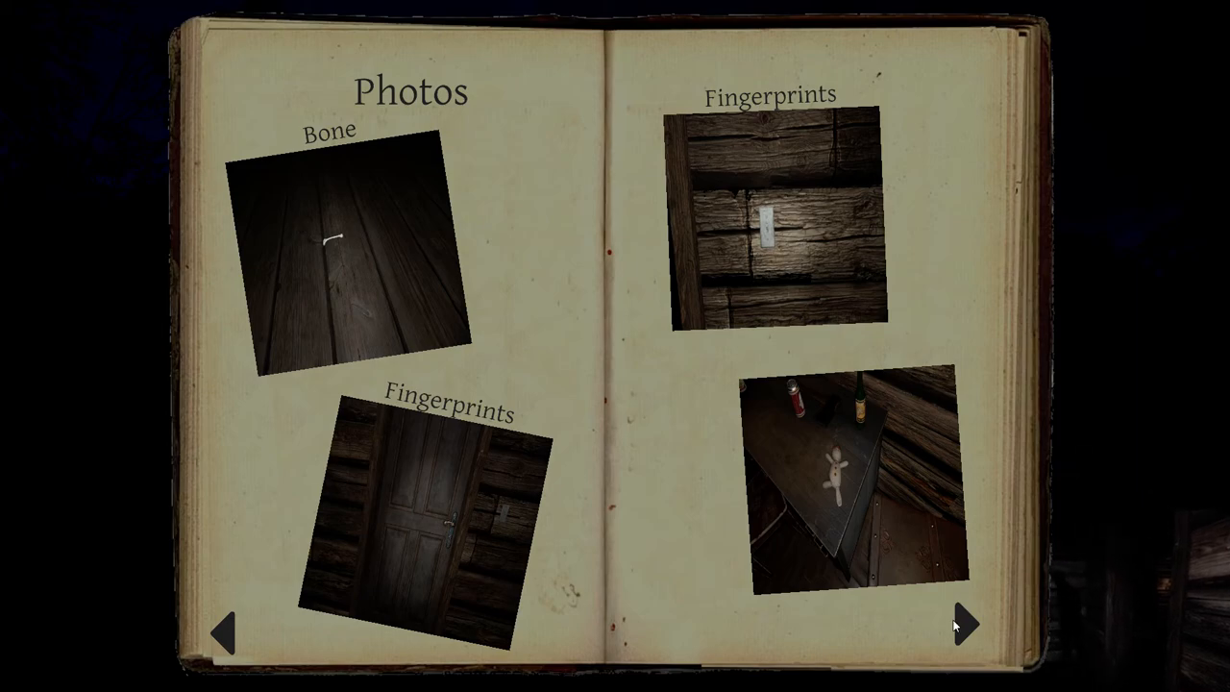
left_click(965, 623)
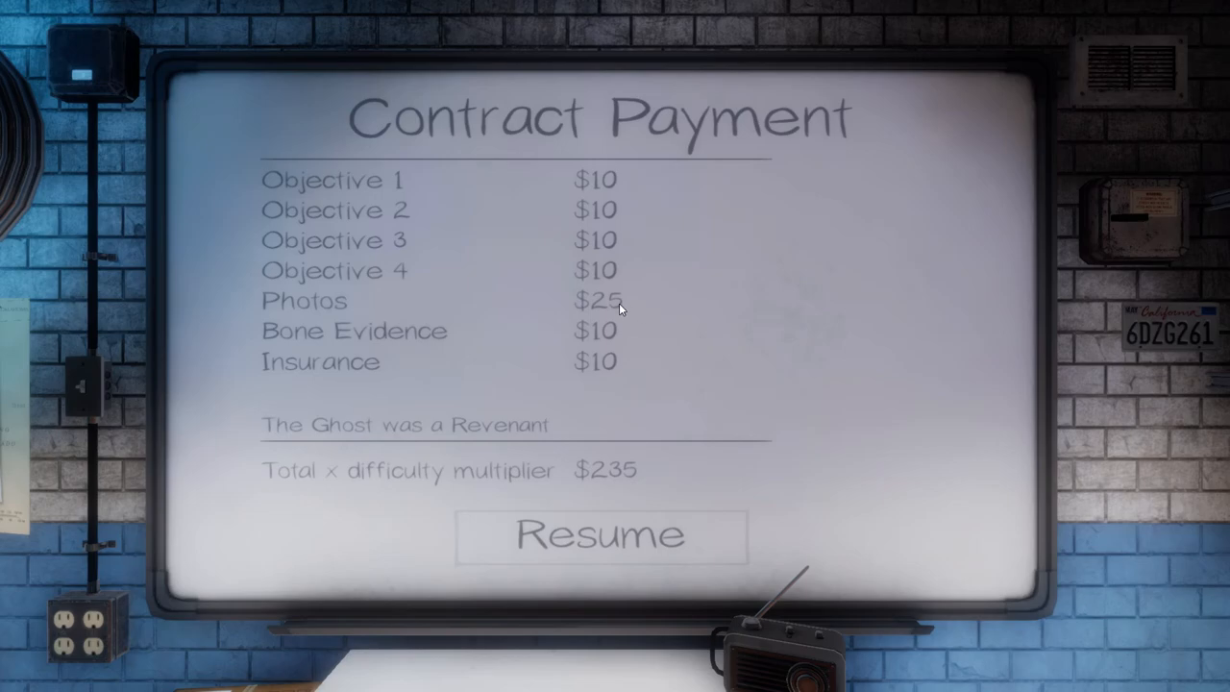
mouse_move(593, 303)
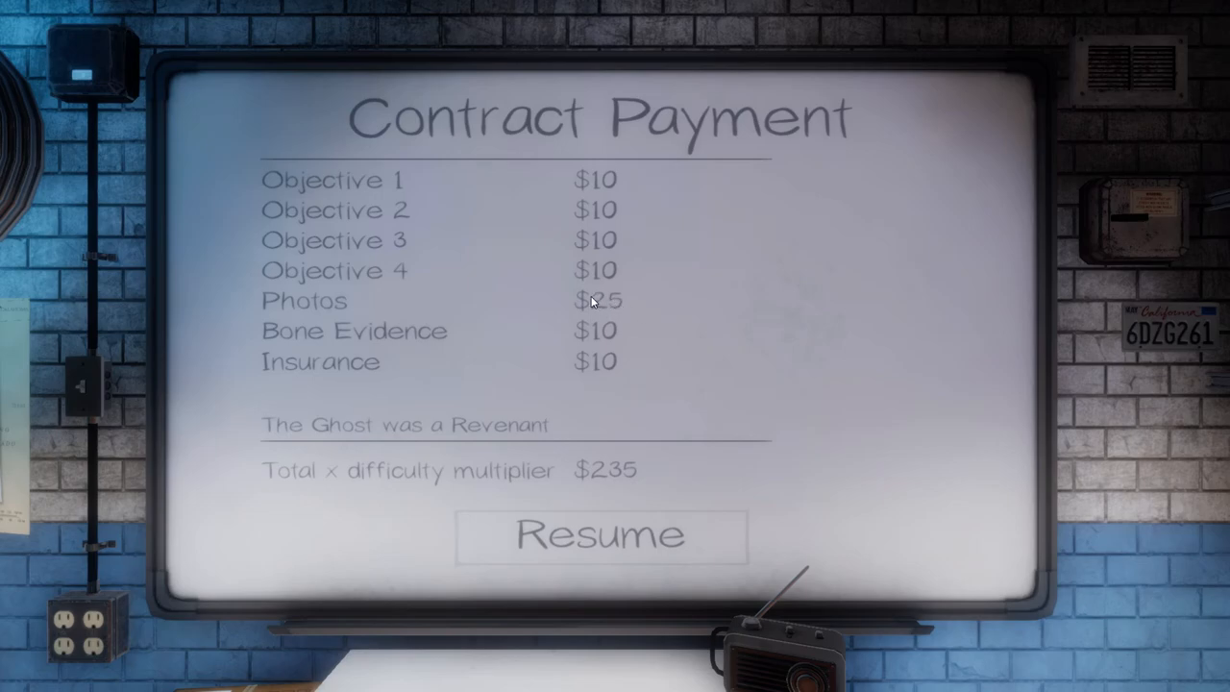
mouse_move(608, 304)
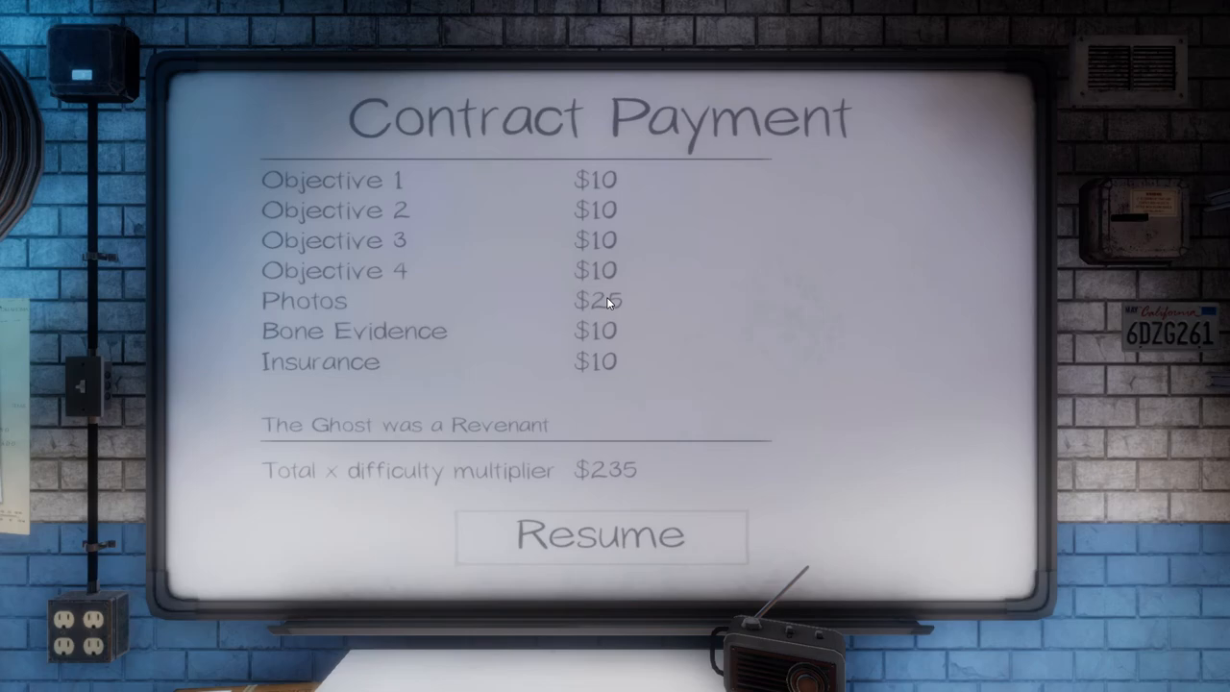
mouse_move(577, 327)
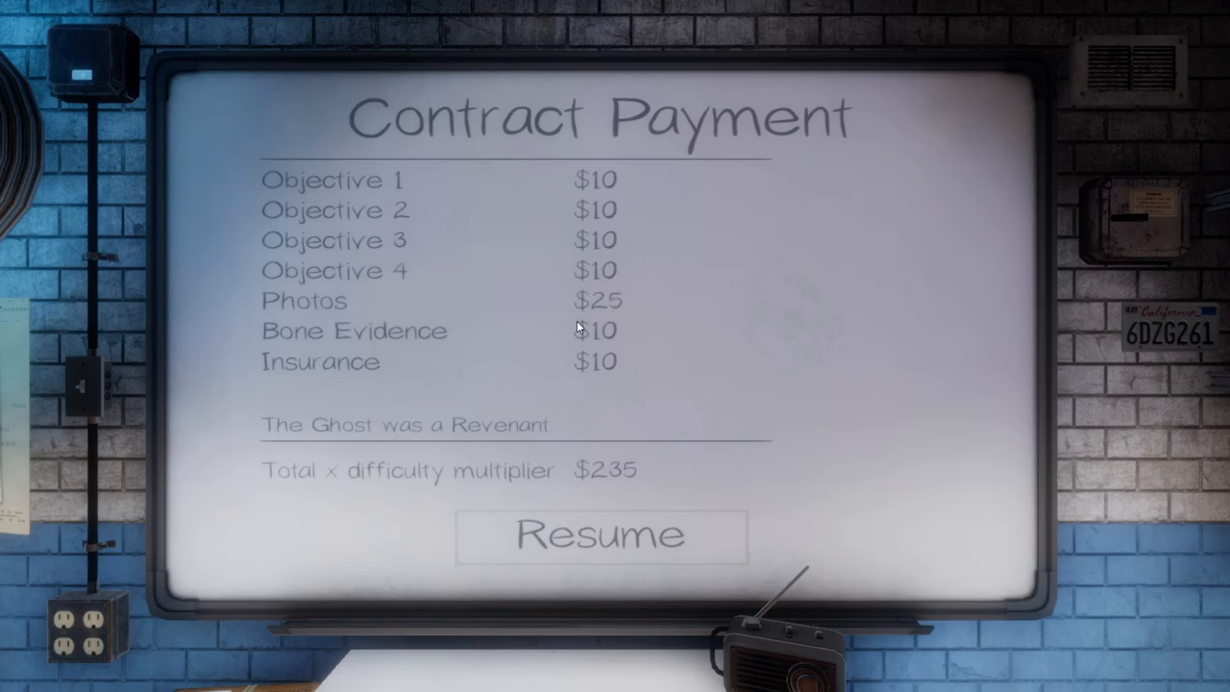
mouse_move(709, 406)
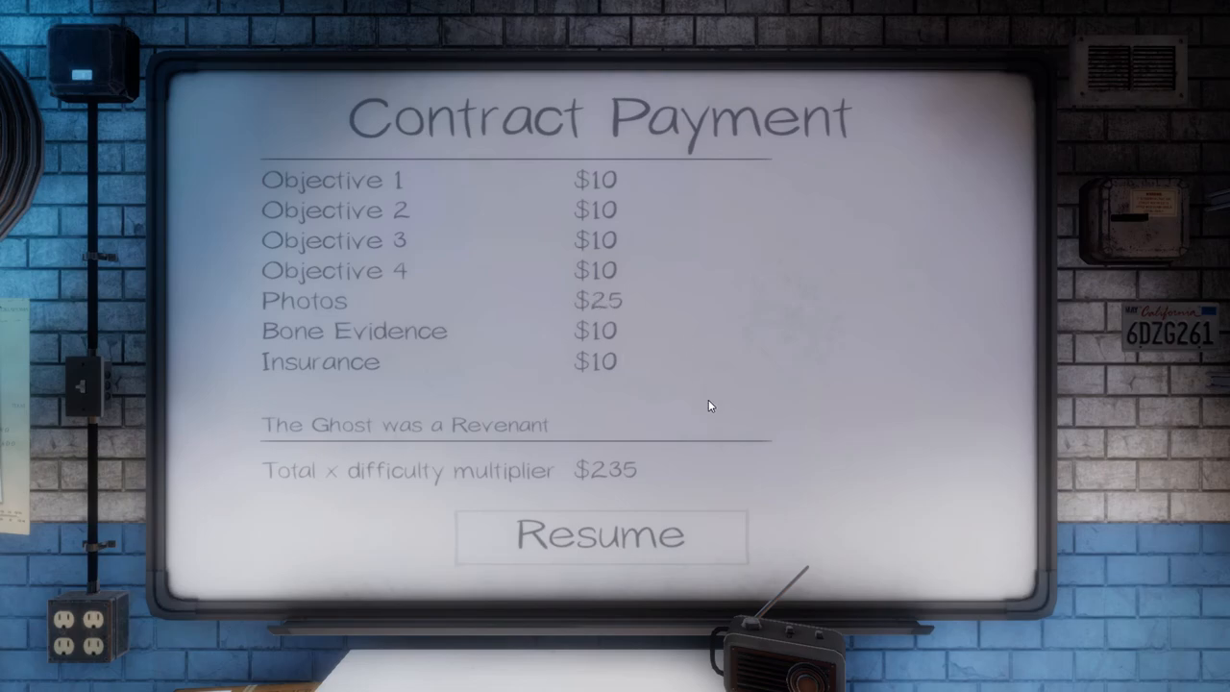
mouse_move(672, 500)
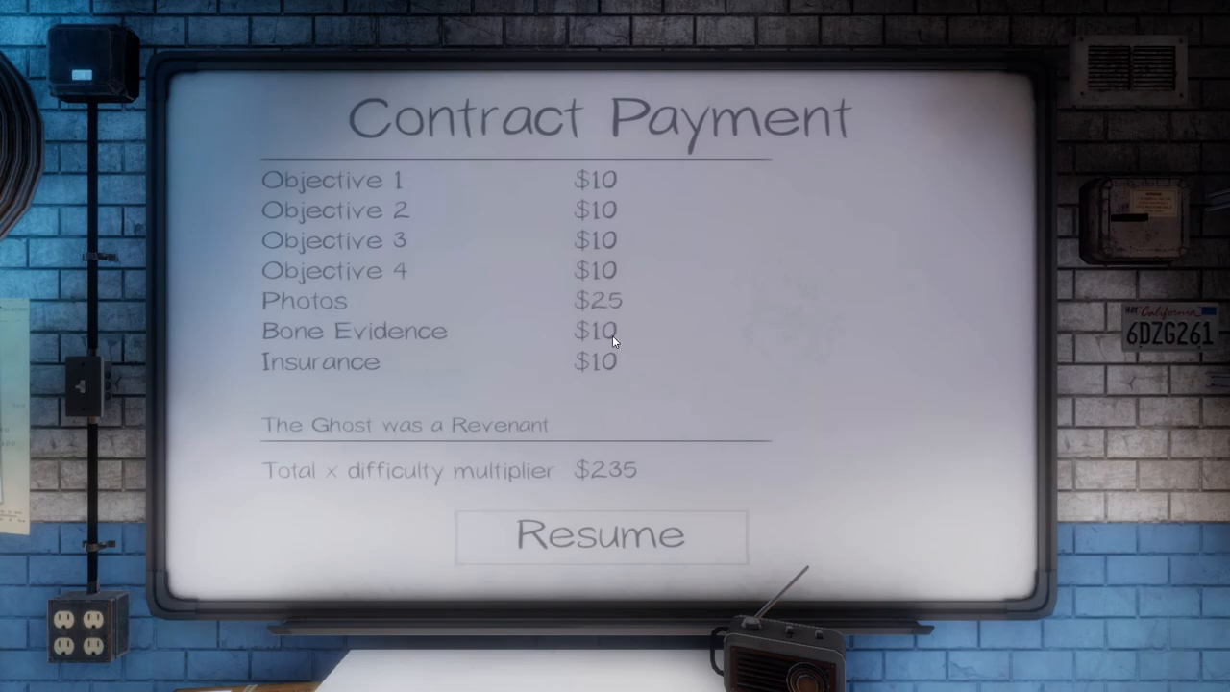
mouse_move(644, 342)
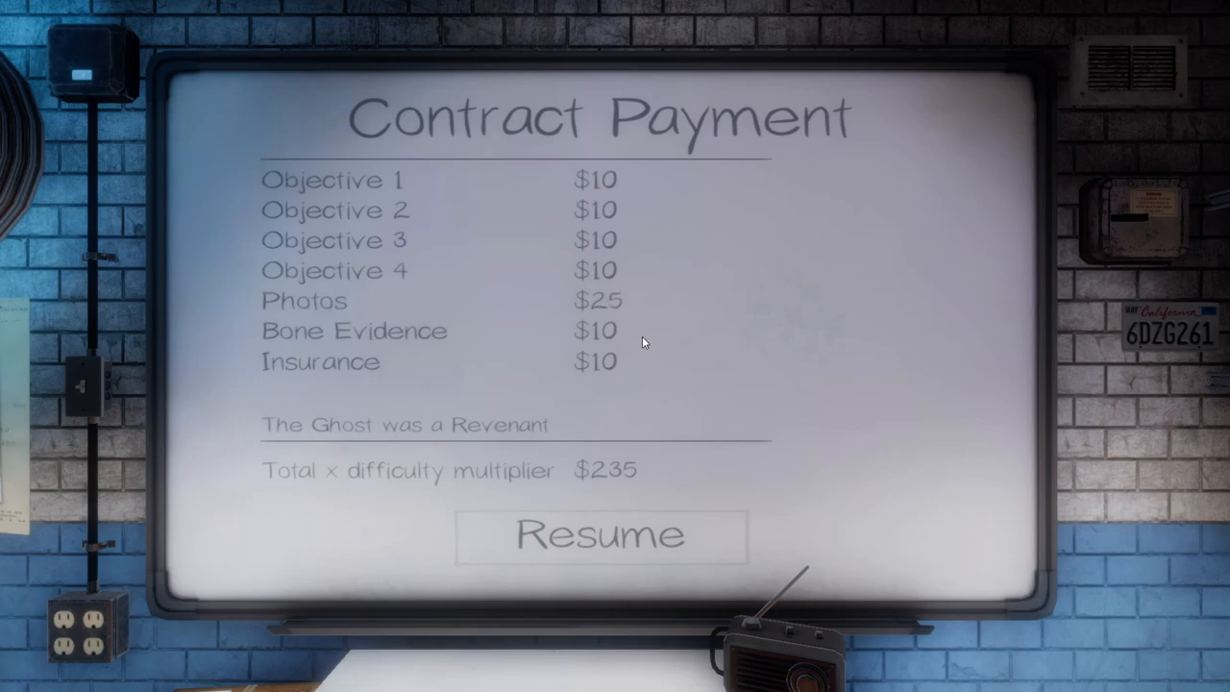
mouse_move(665, 538)
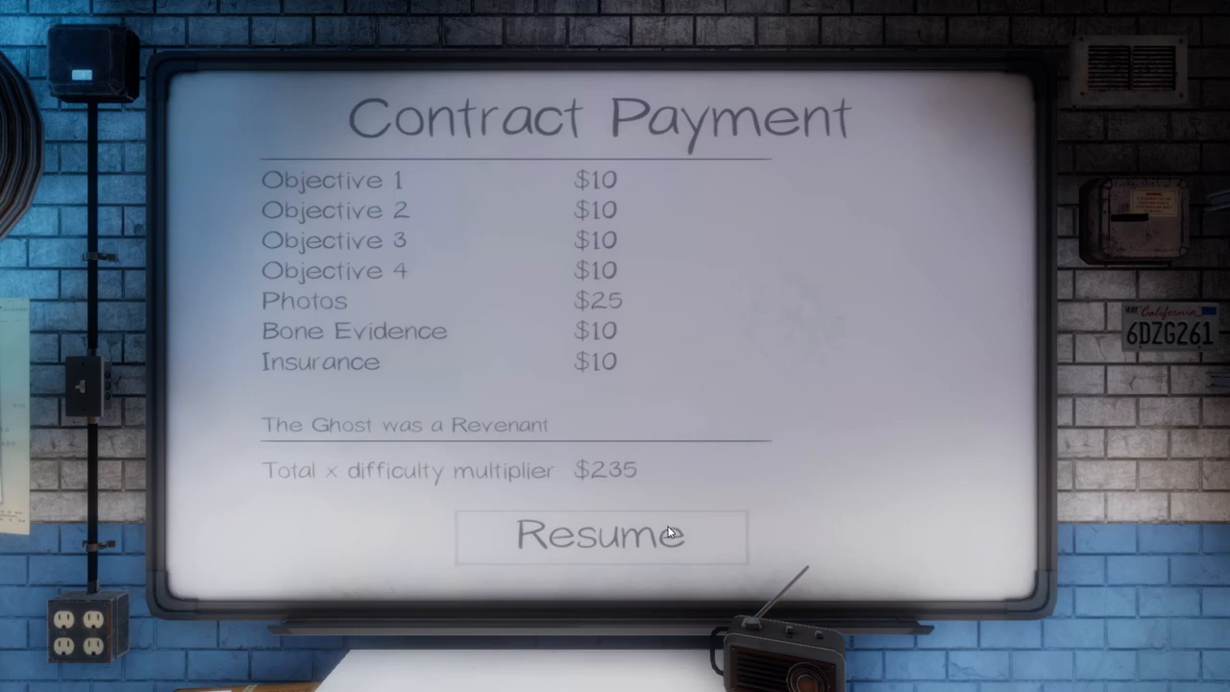
- Continue from the $235 Revenant payment to the Contract Experience screen
left_click(599, 535)
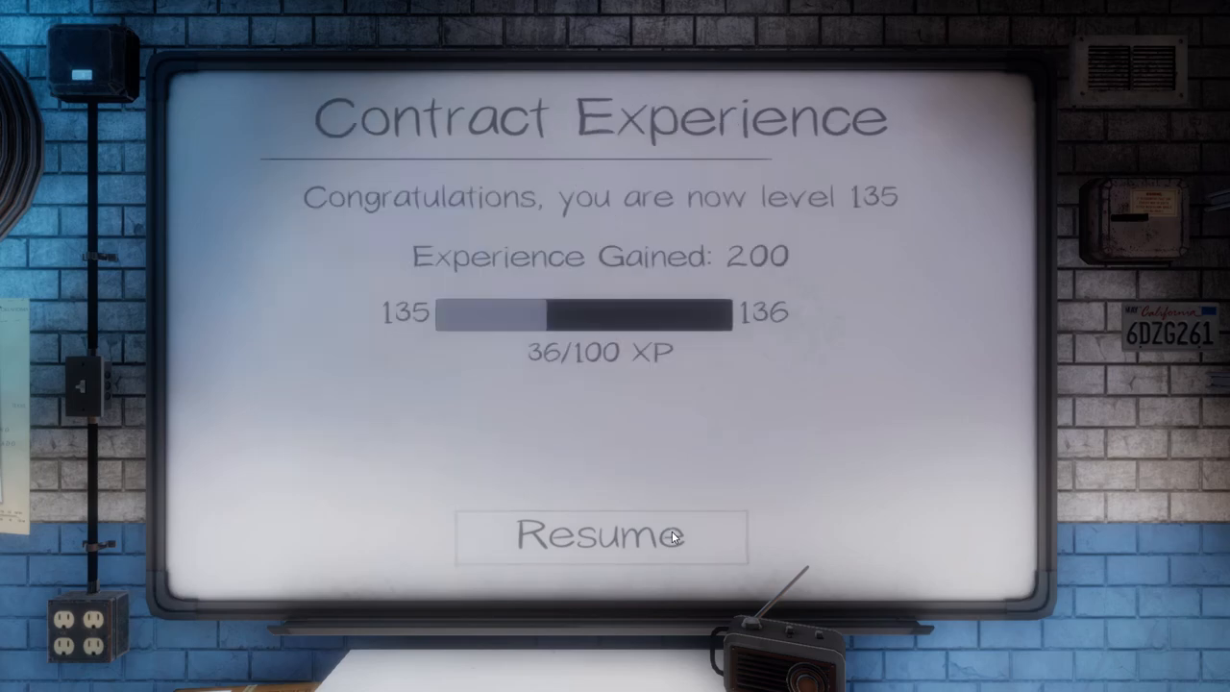
- Leave the level 135 experience summary for the main menu
left_click(600, 536)
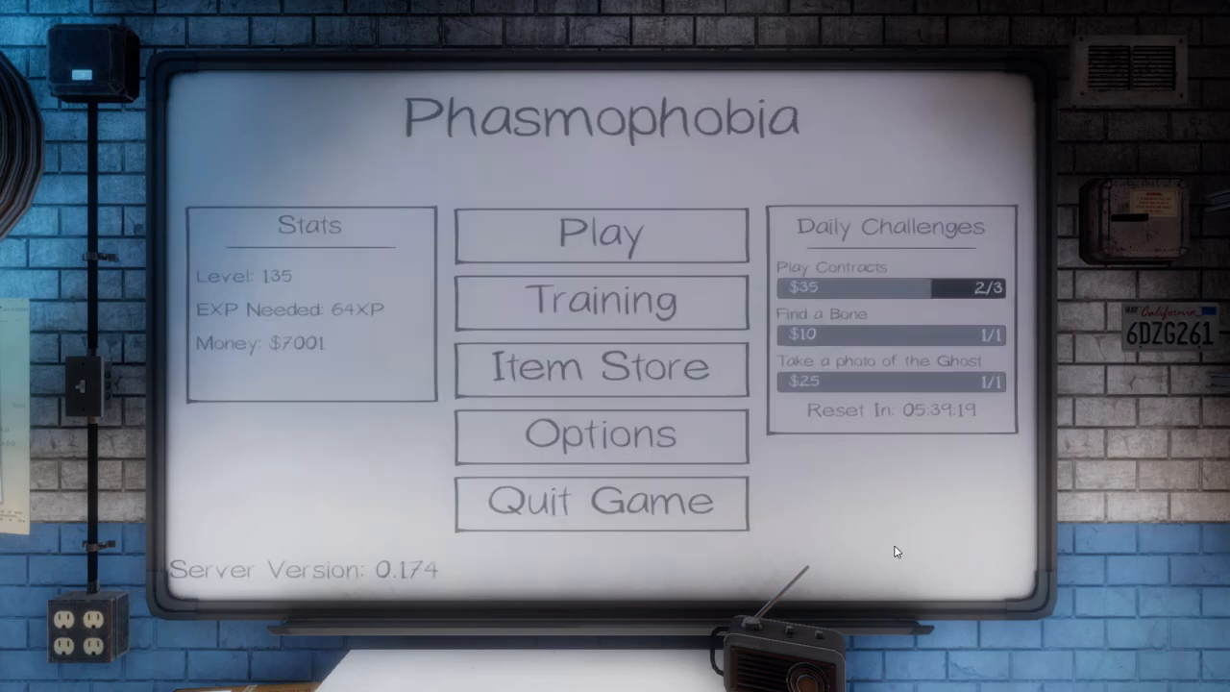
mouse_move(965, 292)
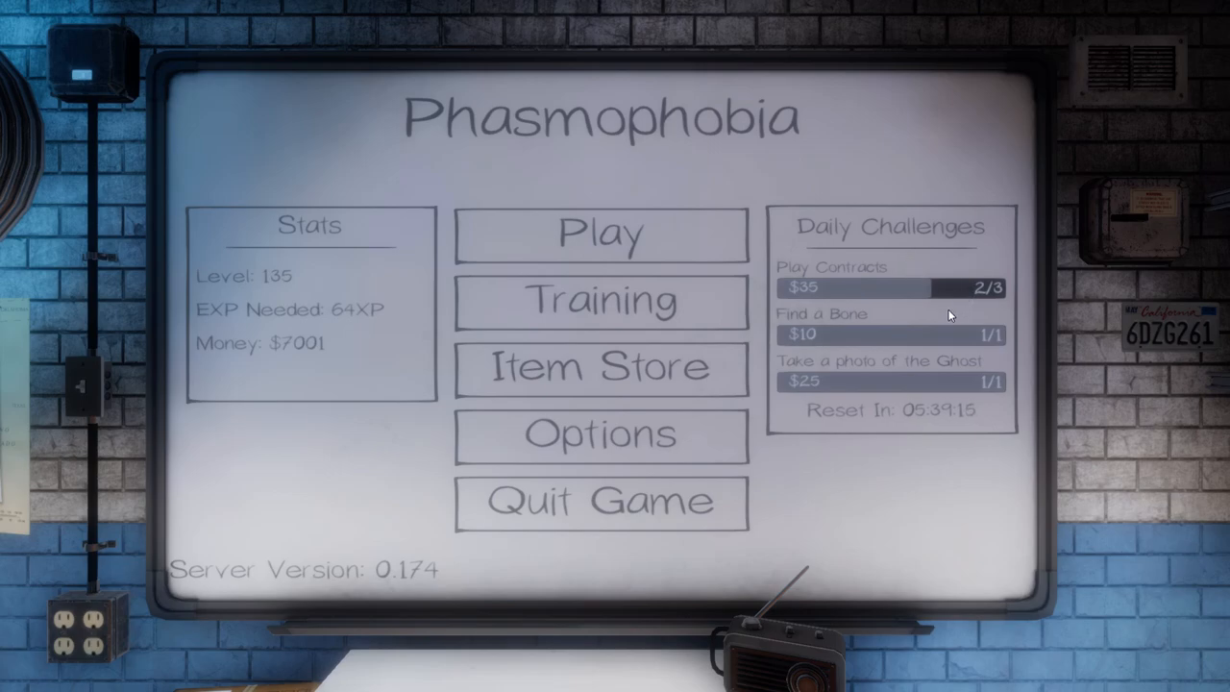
mouse_move(944, 331)
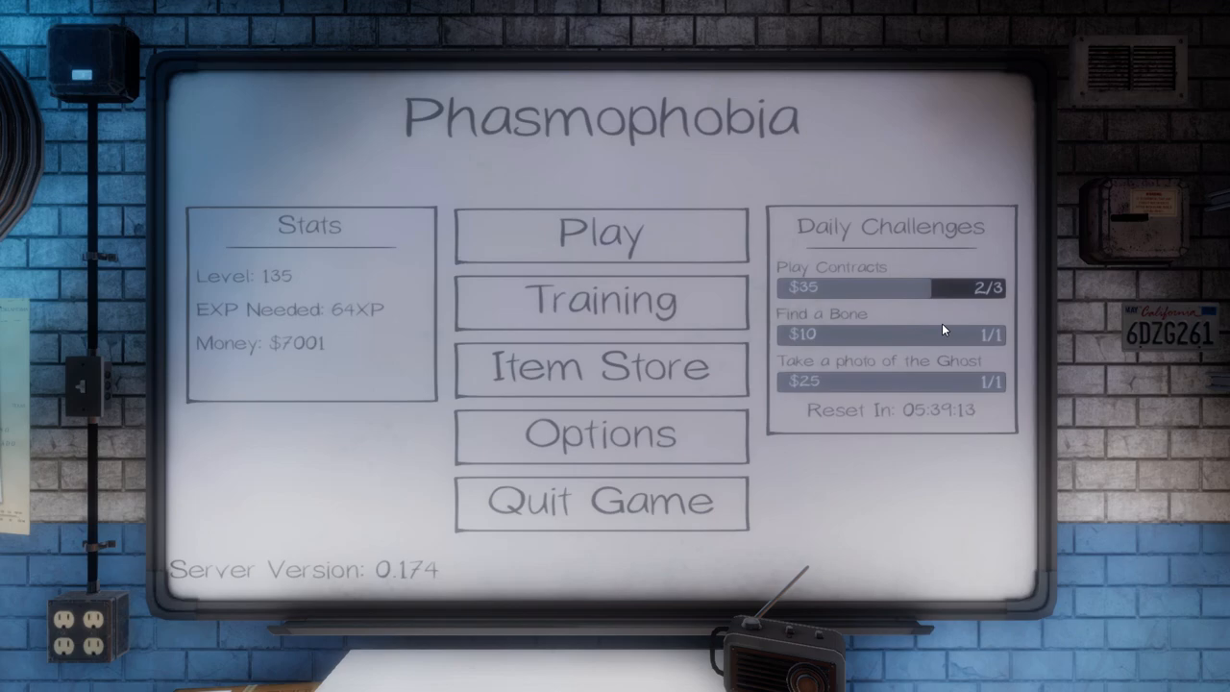